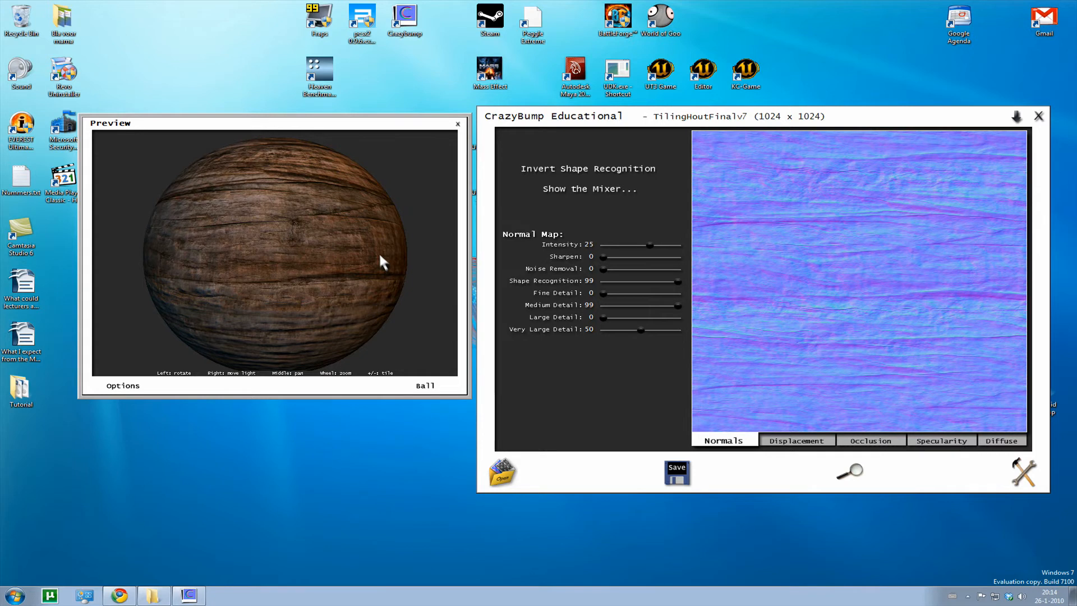
mouse_move(1016, 118)
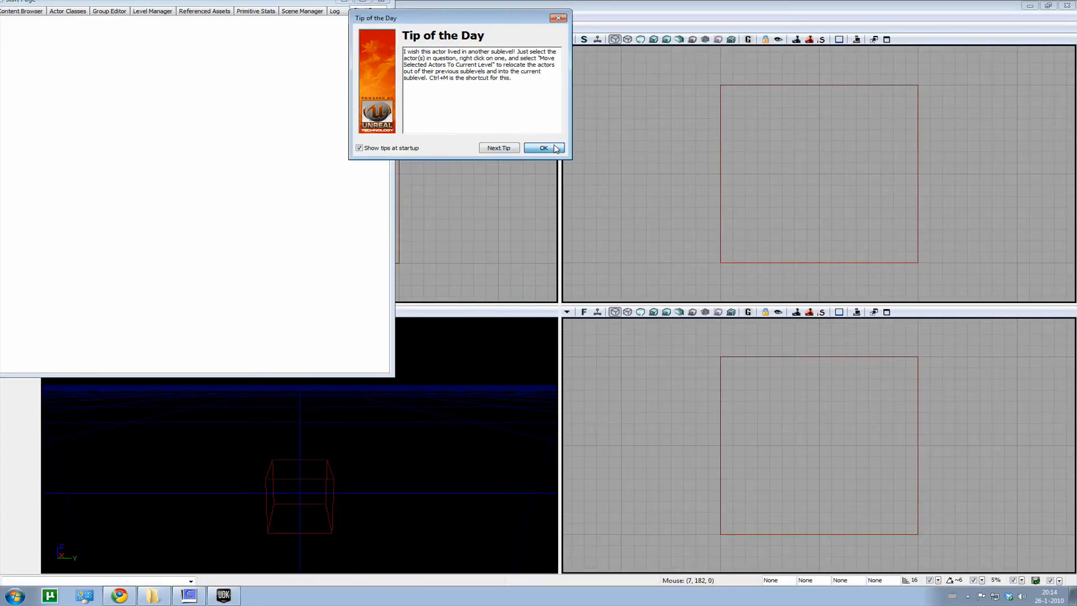
Step: Dismiss the Tip of the Day and switch from the Start Page to the Content Browser
click(544, 148)
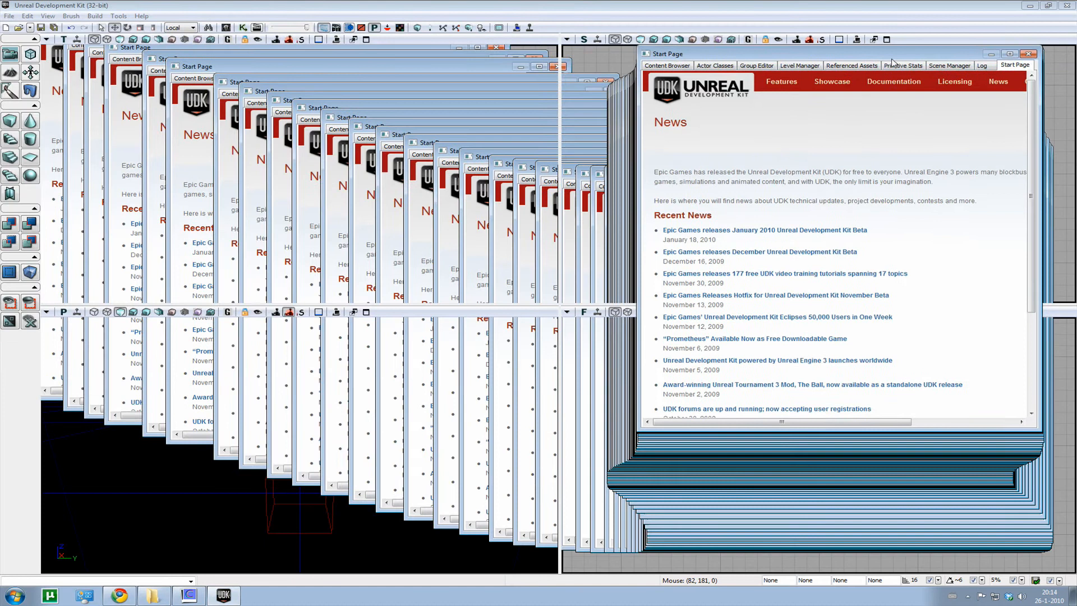
click(667, 65)
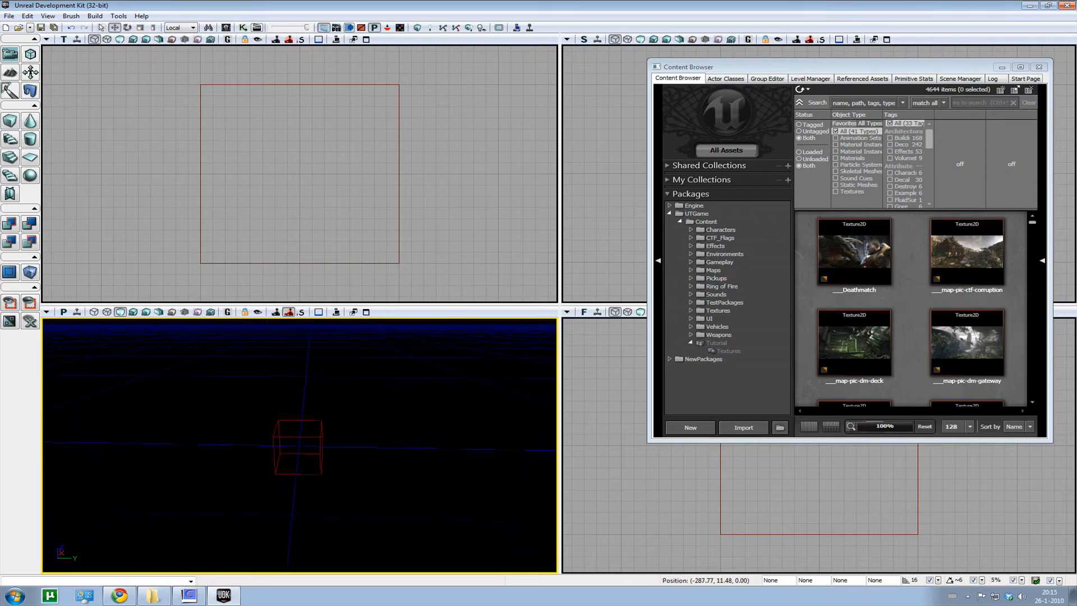
Step: Load TutorialTexture.udk from the recent files and select the room's surrounding volume
click(16, 15)
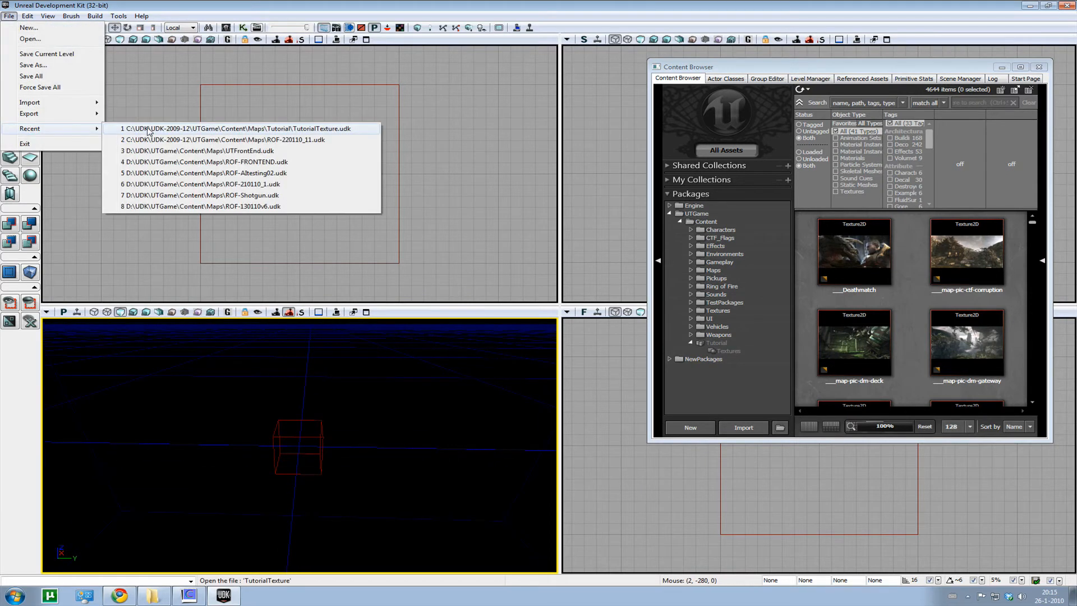
click(235, 128)
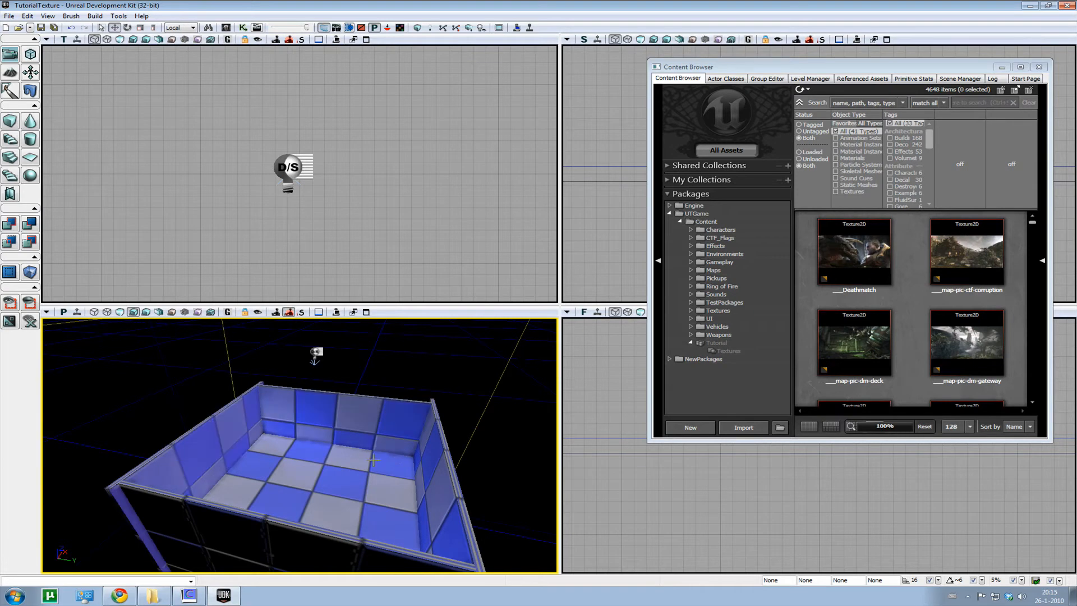
click(288, 168)
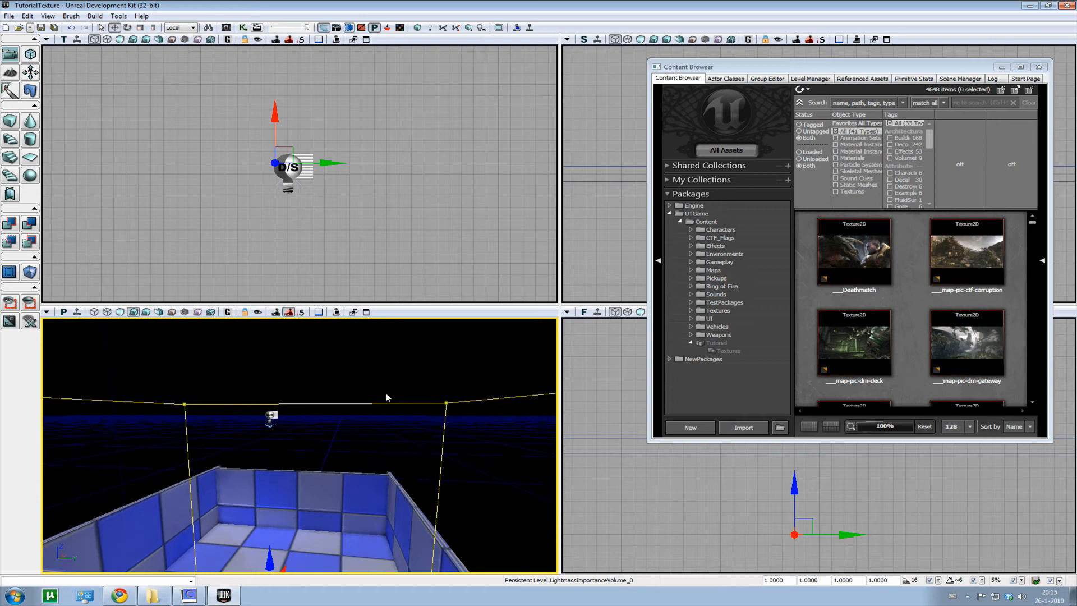
mouse_move(381, 411)
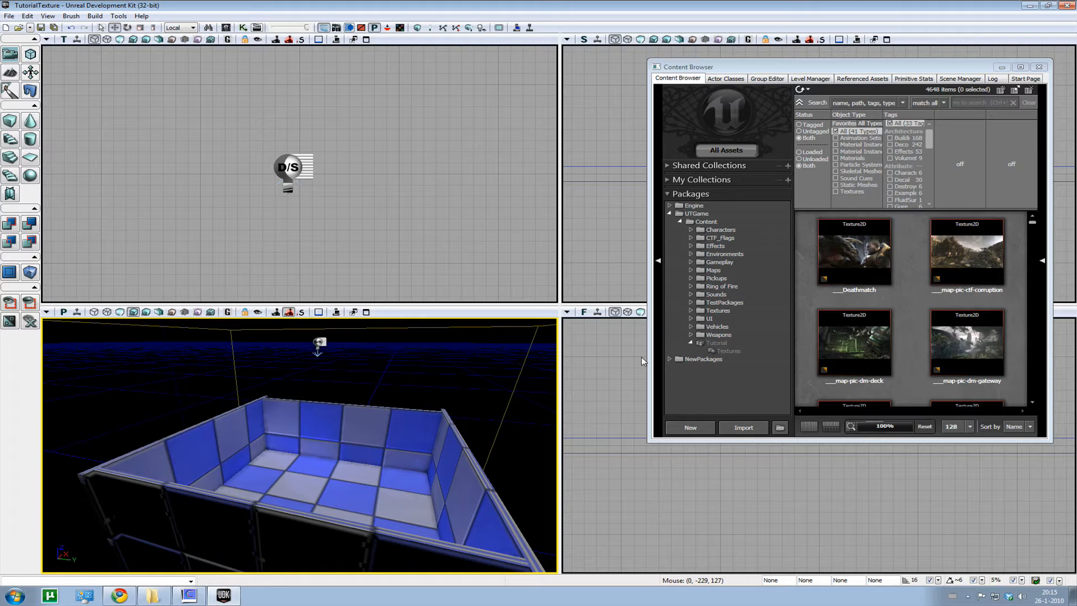
mouse_move(652, 372)
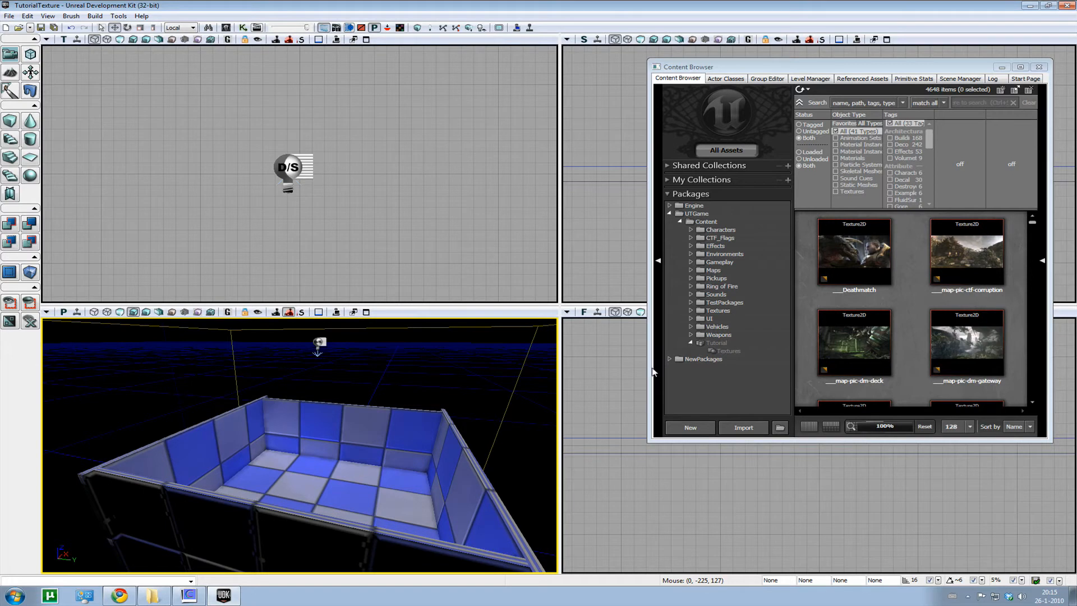
Step: View the Tutorial package contents and select its Textures group as the destination
click(728, 350)
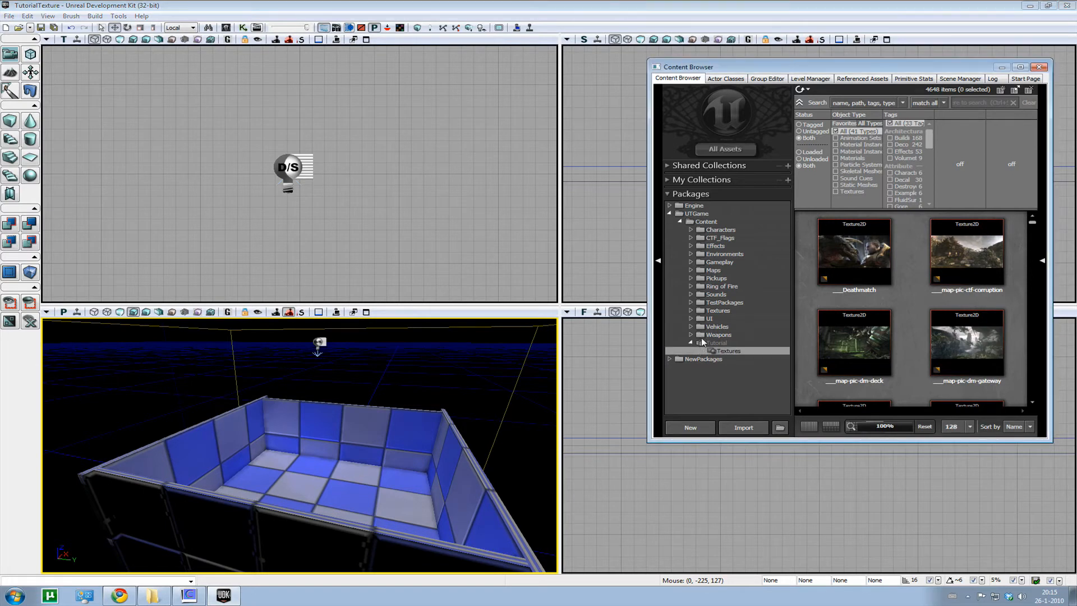
click(714, 342)
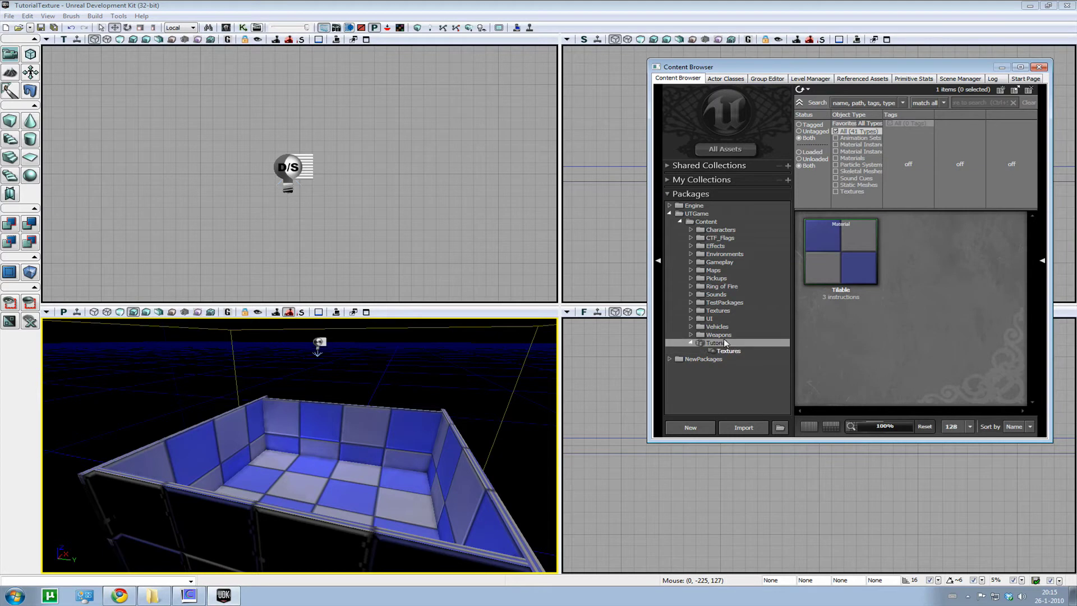
click(728, 350)
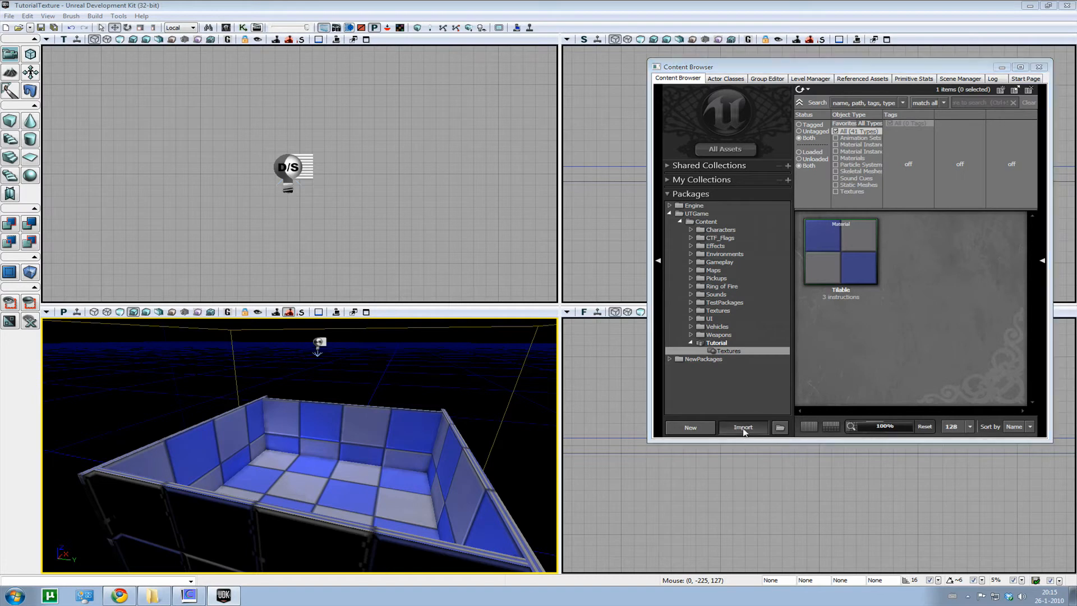
Step: Choose both TilingWood TGA images from the desktop Tutorial folder for import
click(744, 427)
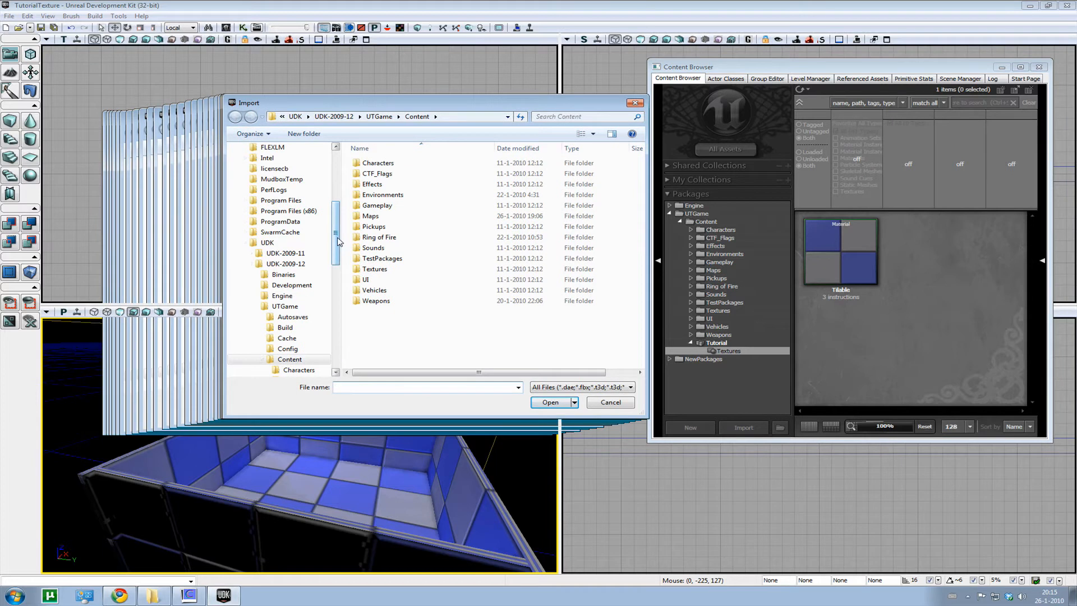
click(268, 162)
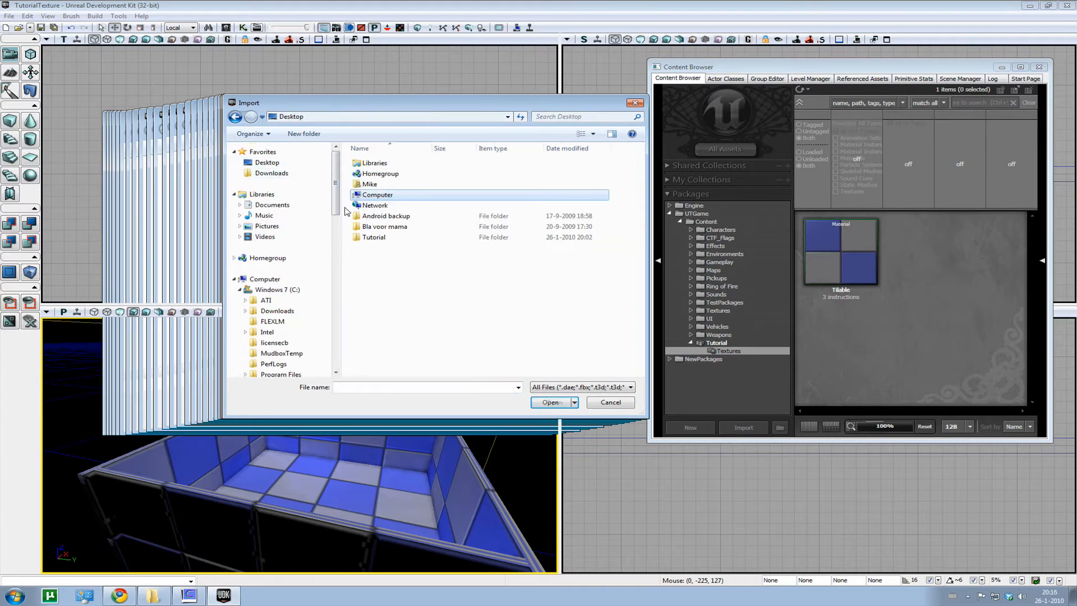
double_click(374, 237)
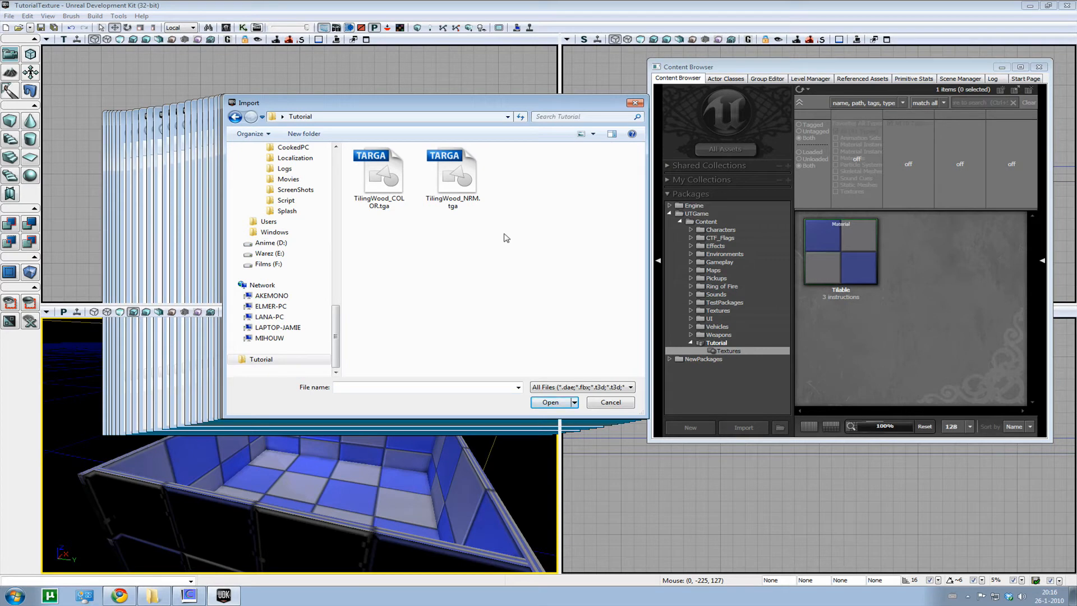
click(452, 169)
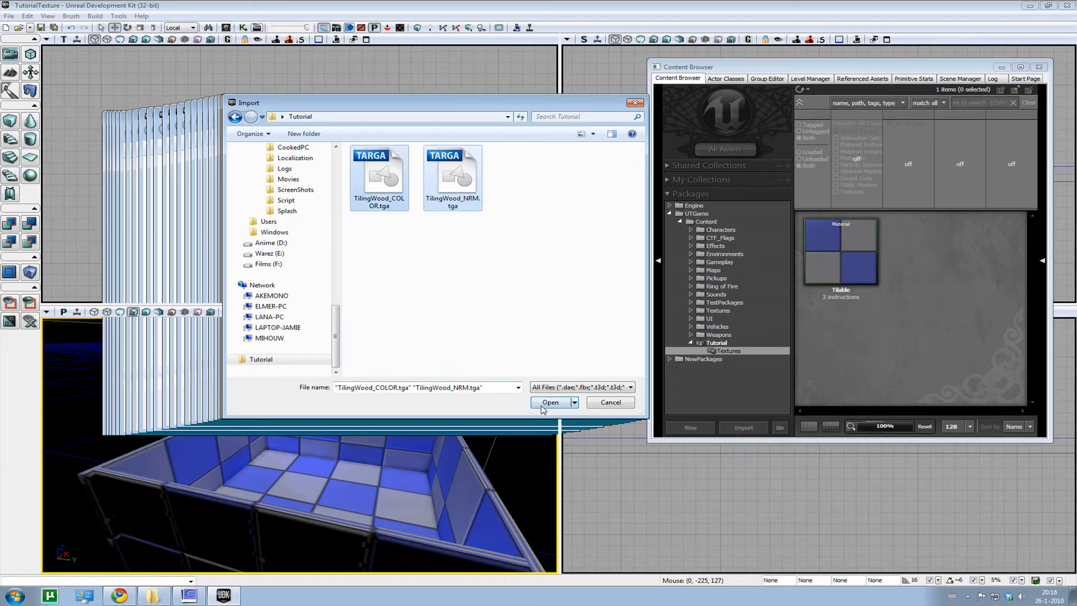
click(550, 402)
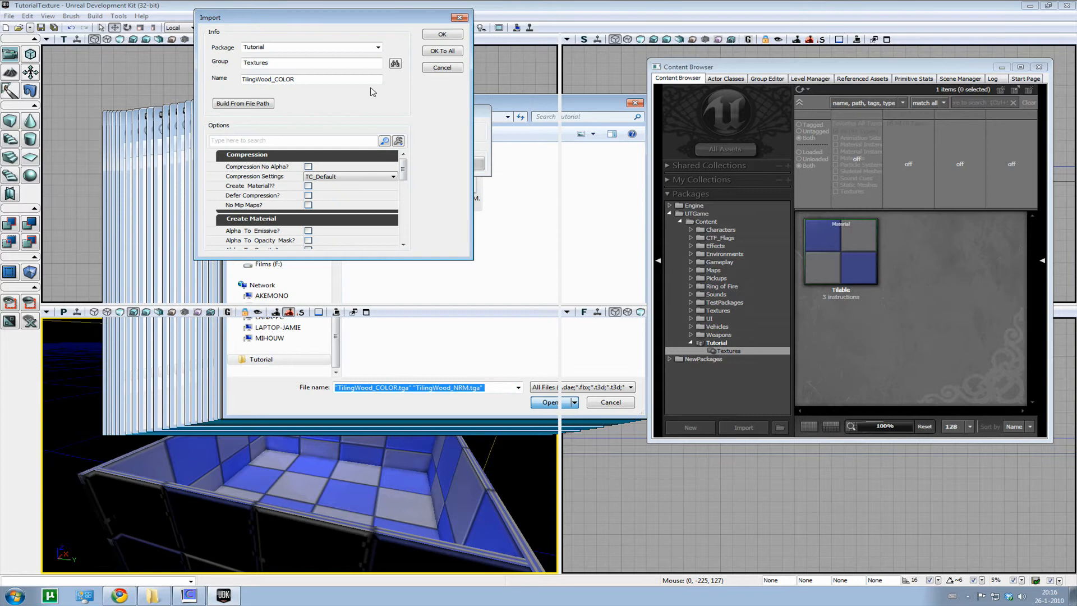
Step: Import TilingWood_COLOR into Tutorial's Textures group with default compression settings
click(442, 35)
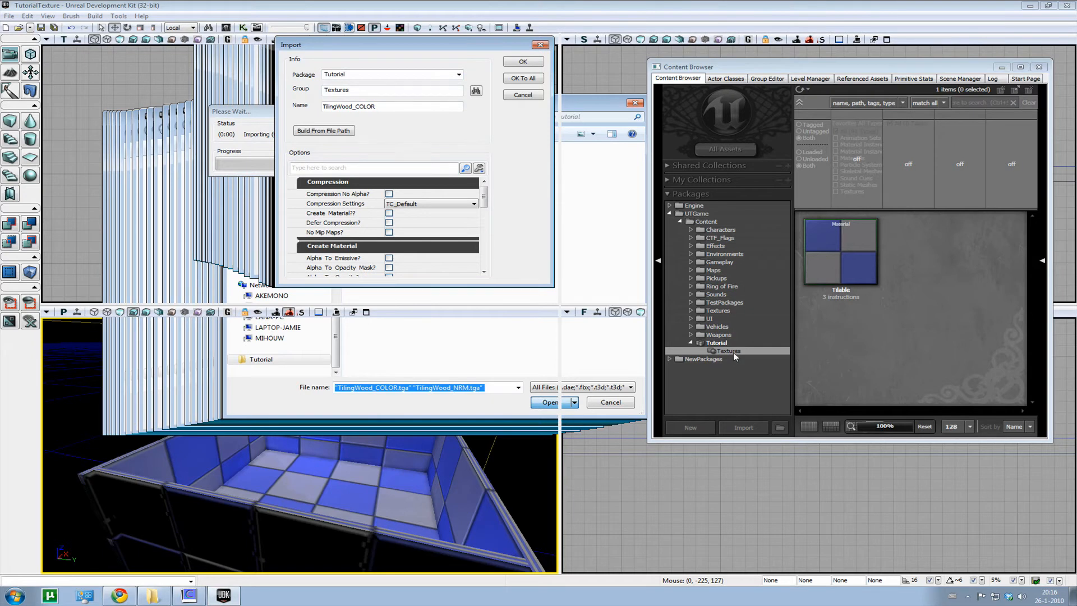
click(401, 106)
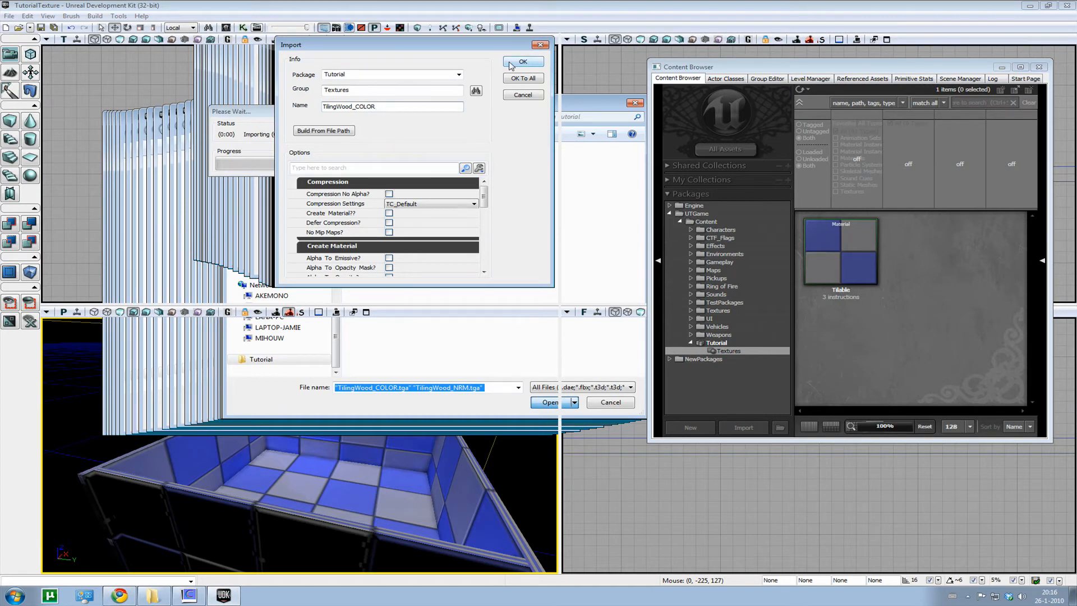
click(523, 62)
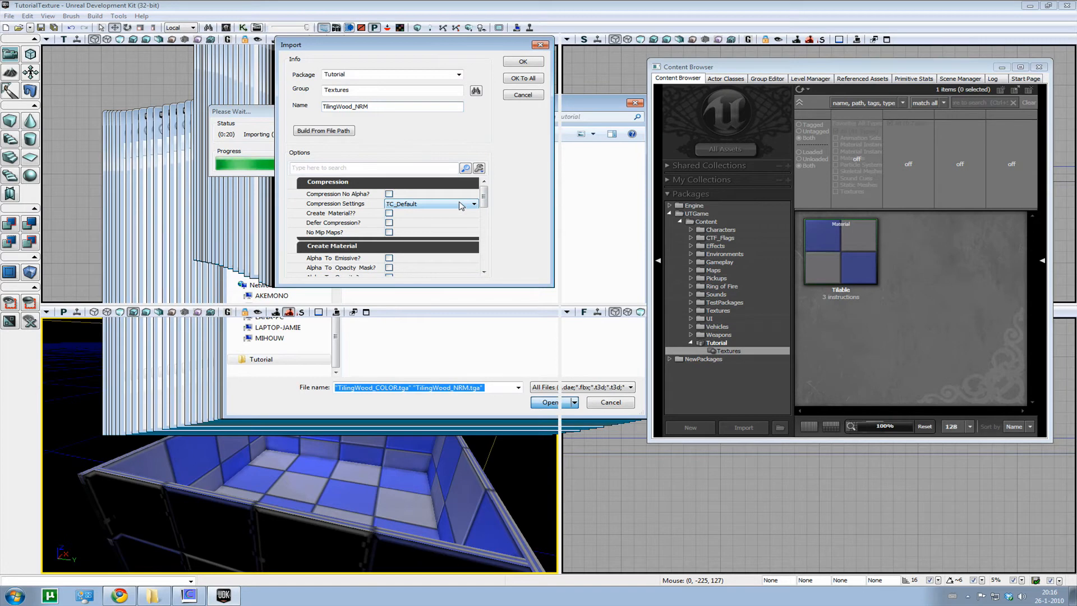
Step: Set TilingWood_NRM compression to TC_Normalmap and confirm importing both wood textures
click(473, 204)
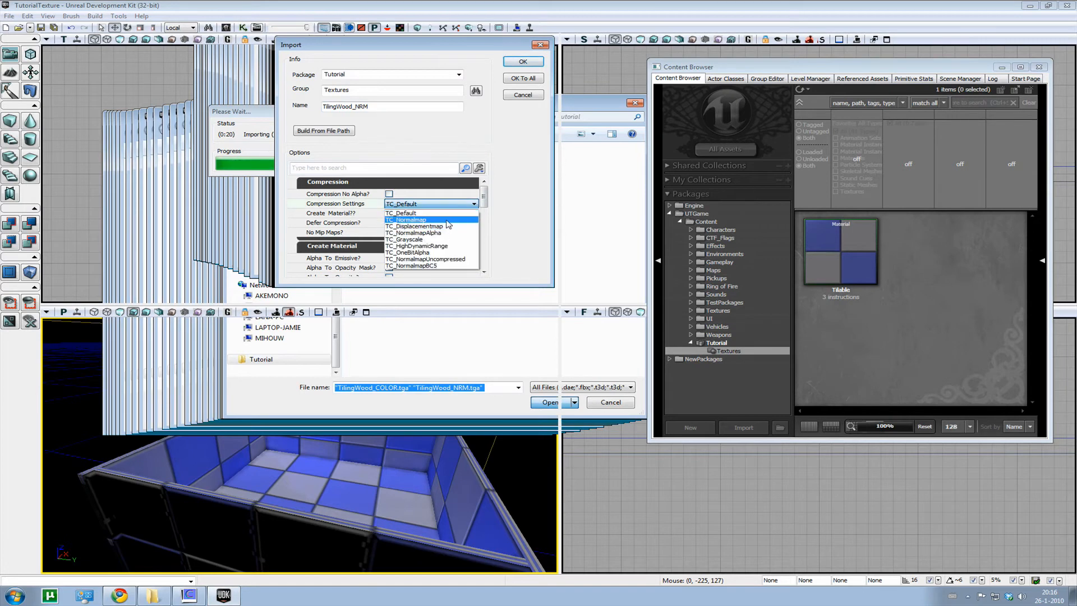
click(423, 219)
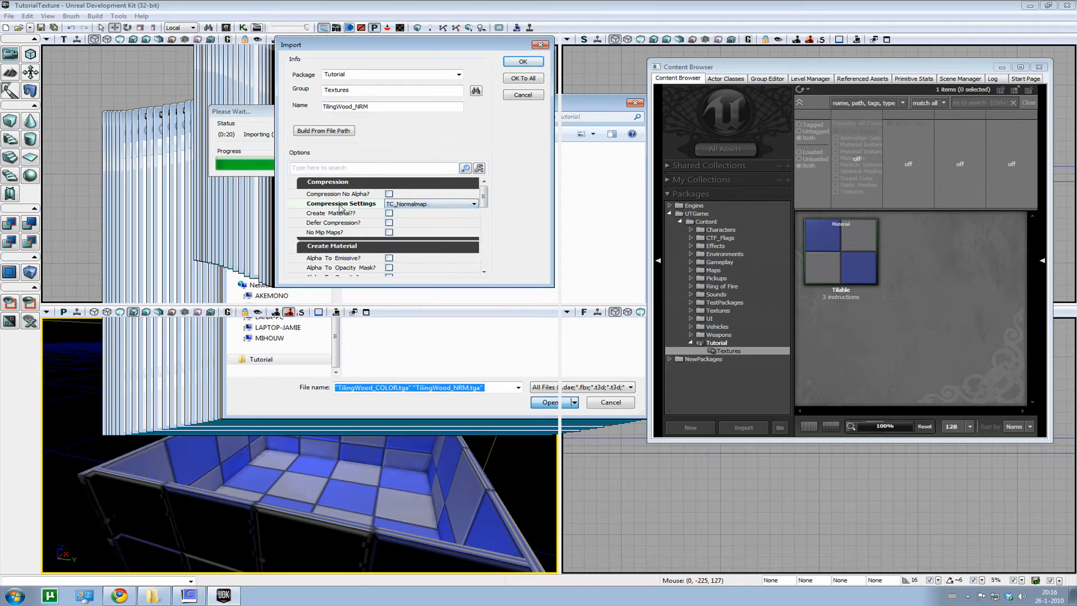
click(473, 203)
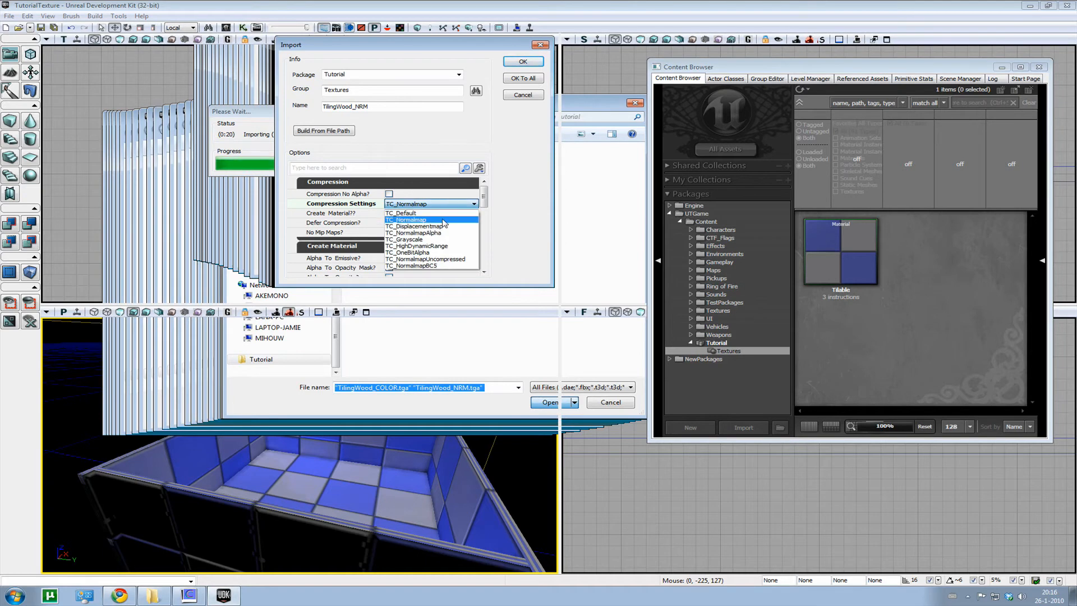
click(401, 212)
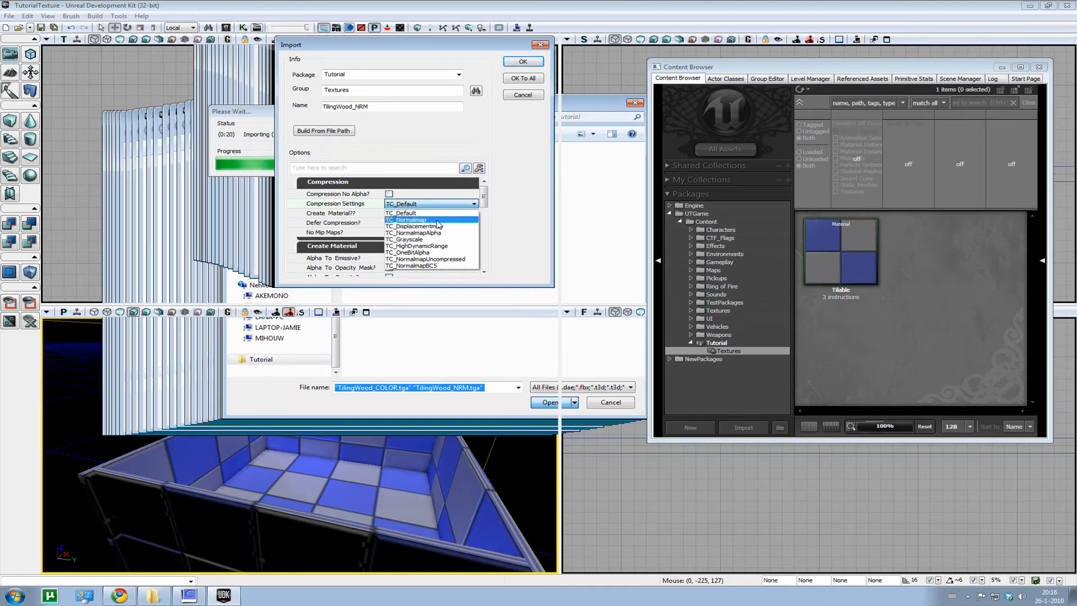
click(409, 220)
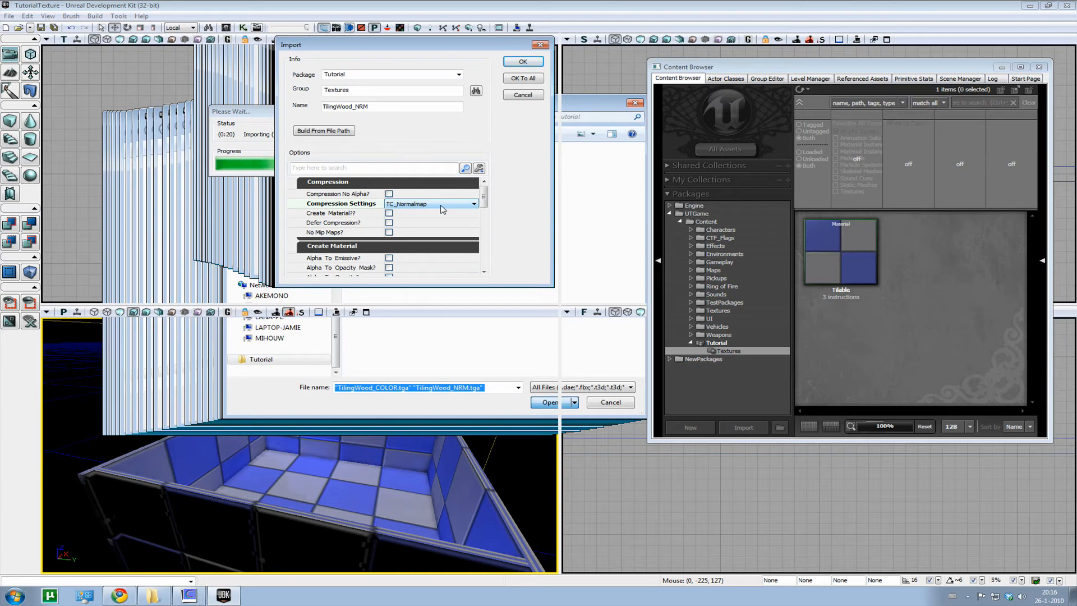
mouse_move(521, 61)
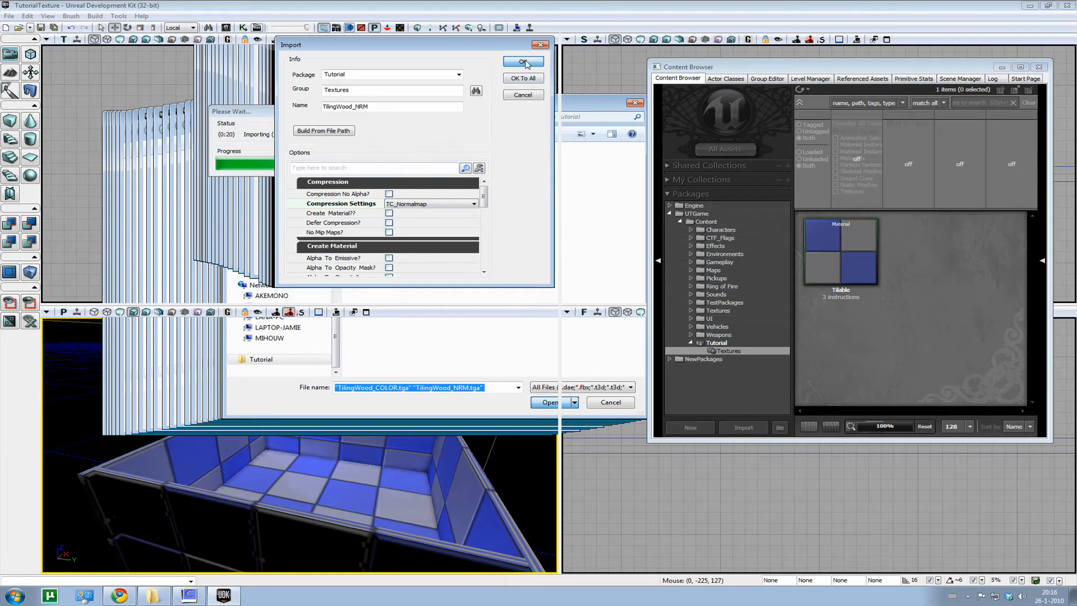
click(523, 62)
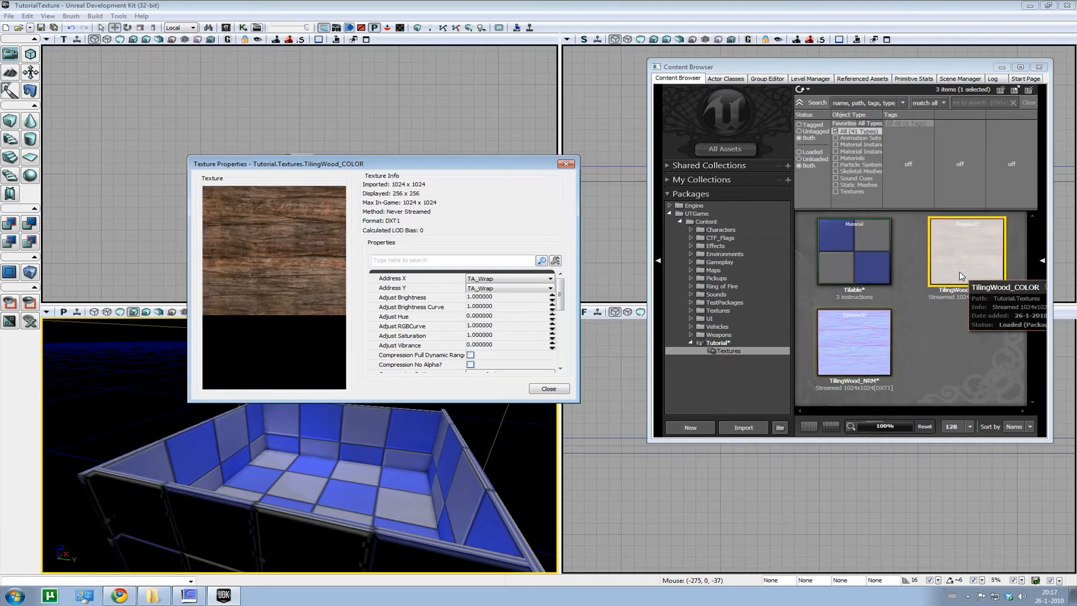
Step: Close TilingWood_COLOR's properties, then inspect and close TilingWood_NRM's properties
click(548, 388)
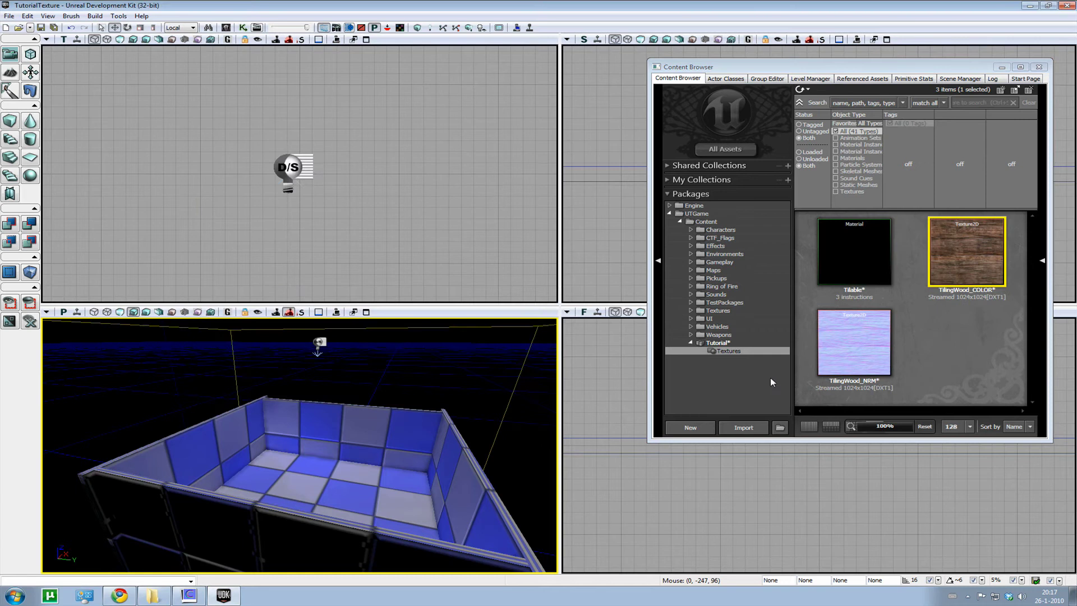
double_click(854, 342)
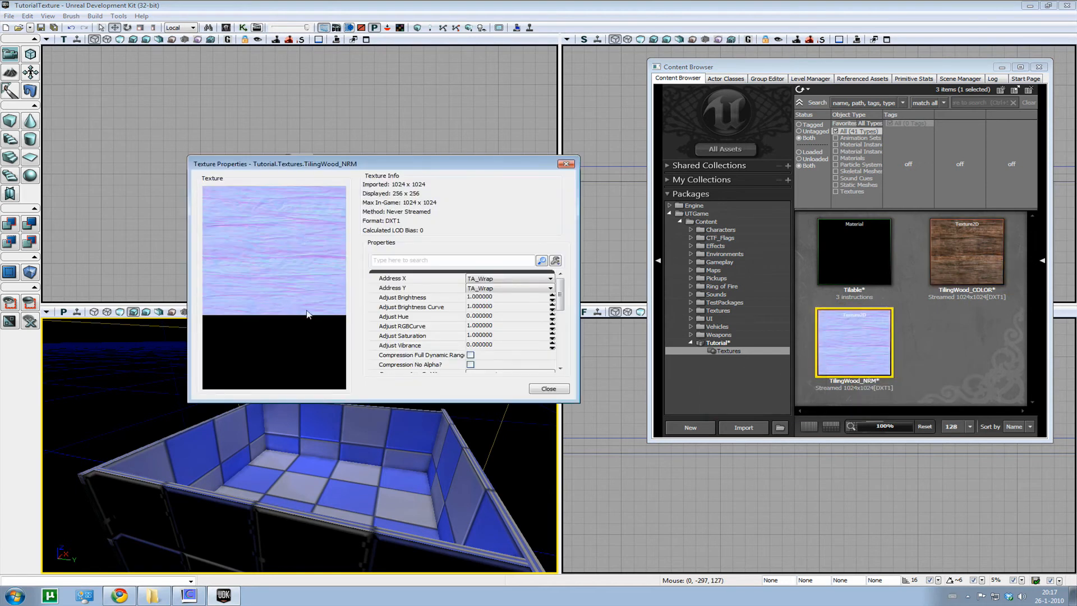
mouse_move(520, 381)
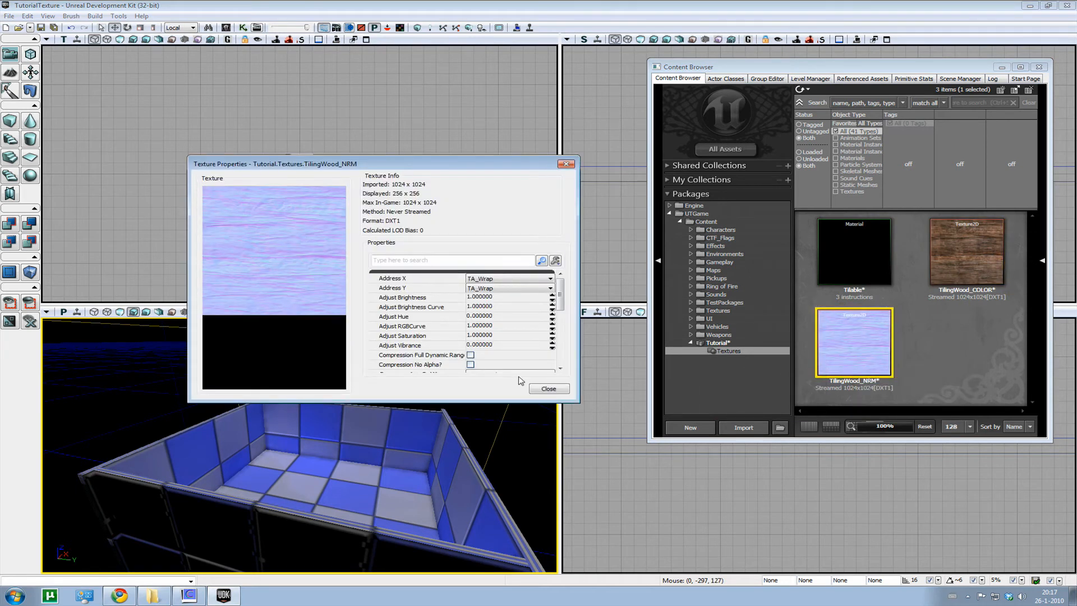
click(548, 388)
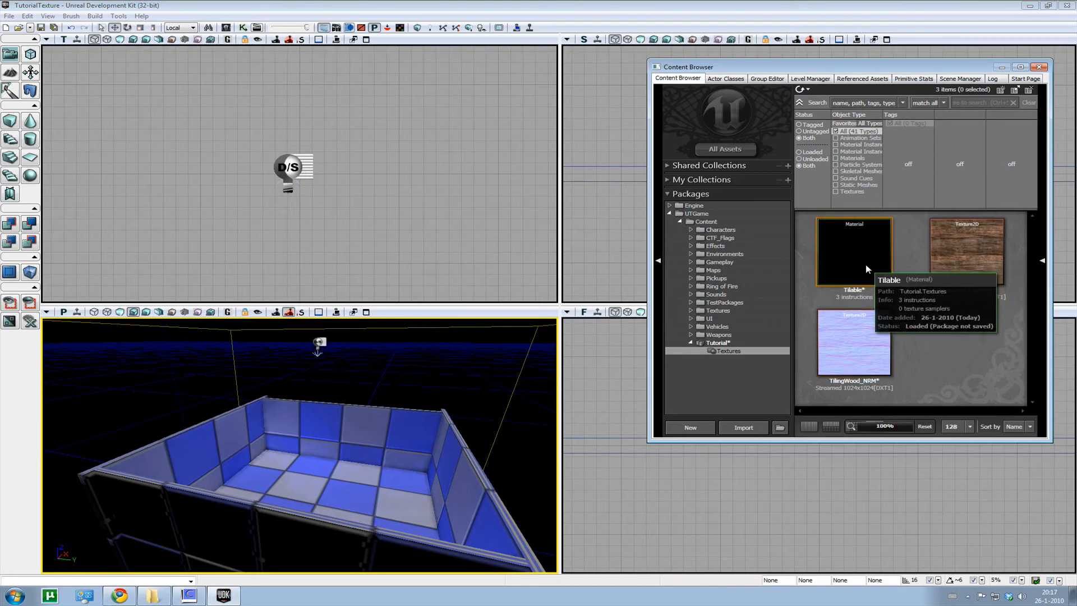
double_click(854, 251)
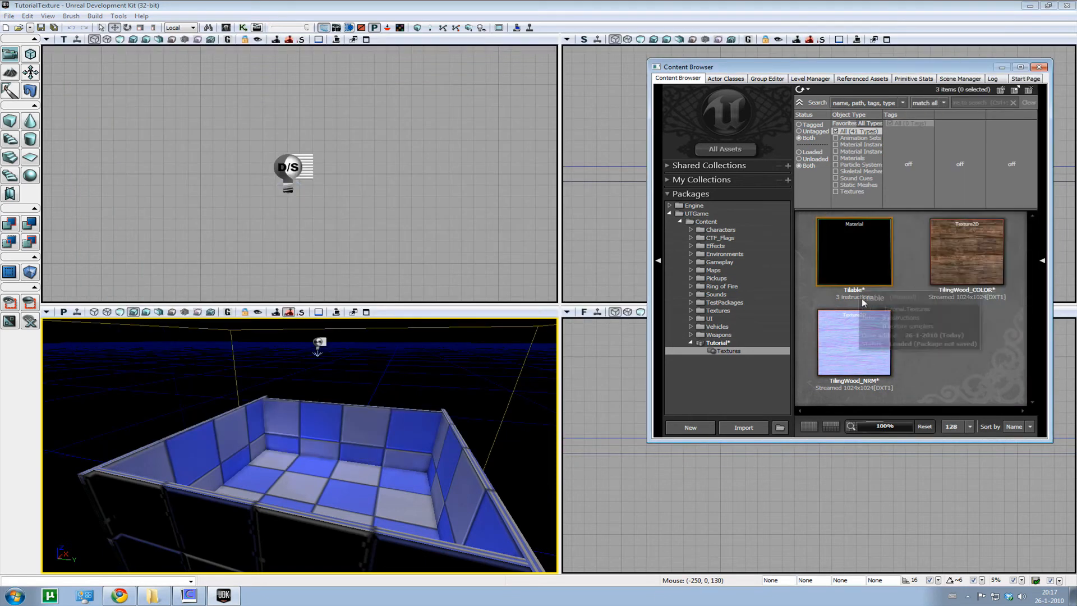
Step: Delete the old Tilable material from the Tutorial package's Content Browser listing
right_click(854, 252)
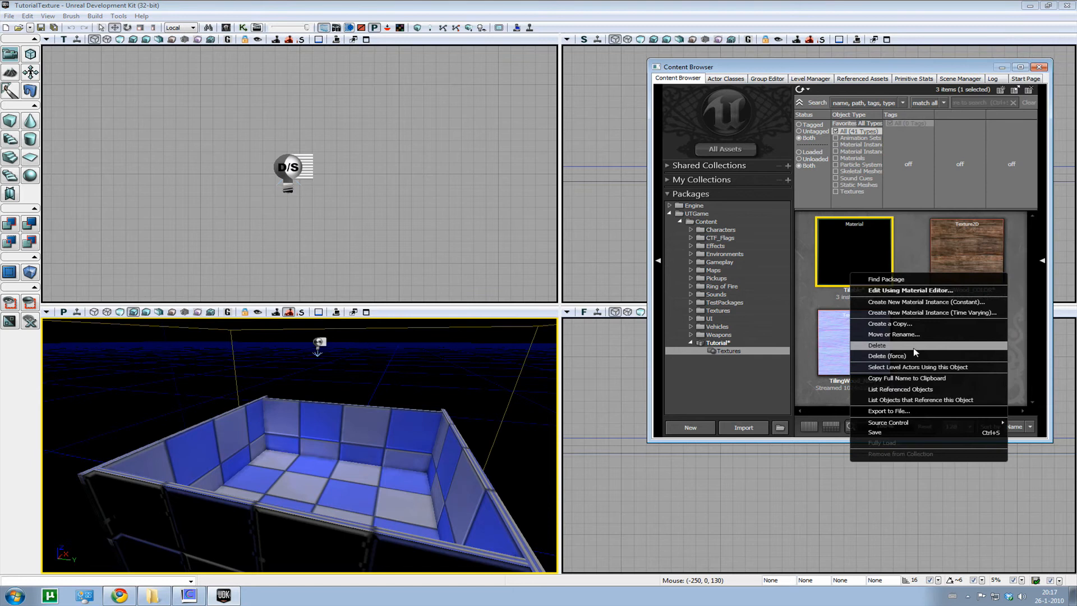
click(877, 345)
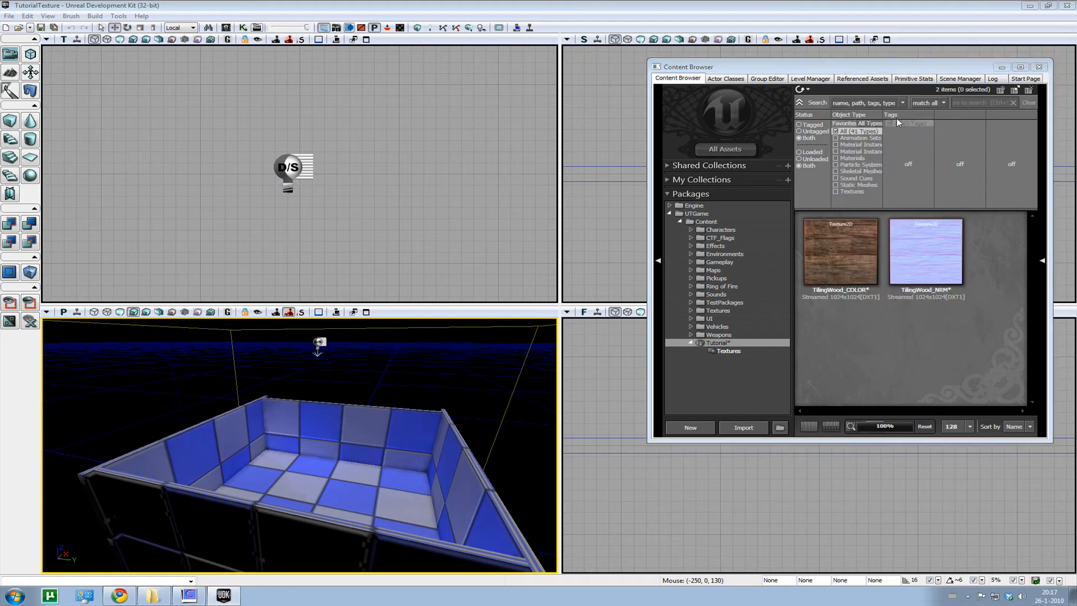
click(689, 428)
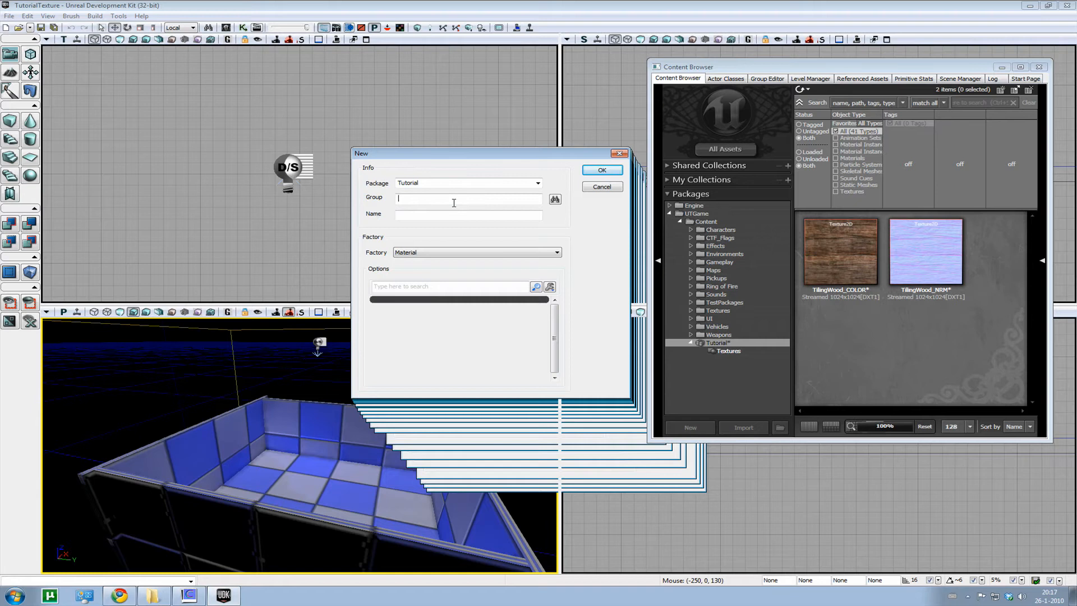
Step: Create a Factory Material named Wood in the Tutorial package's Material group
text(Material)
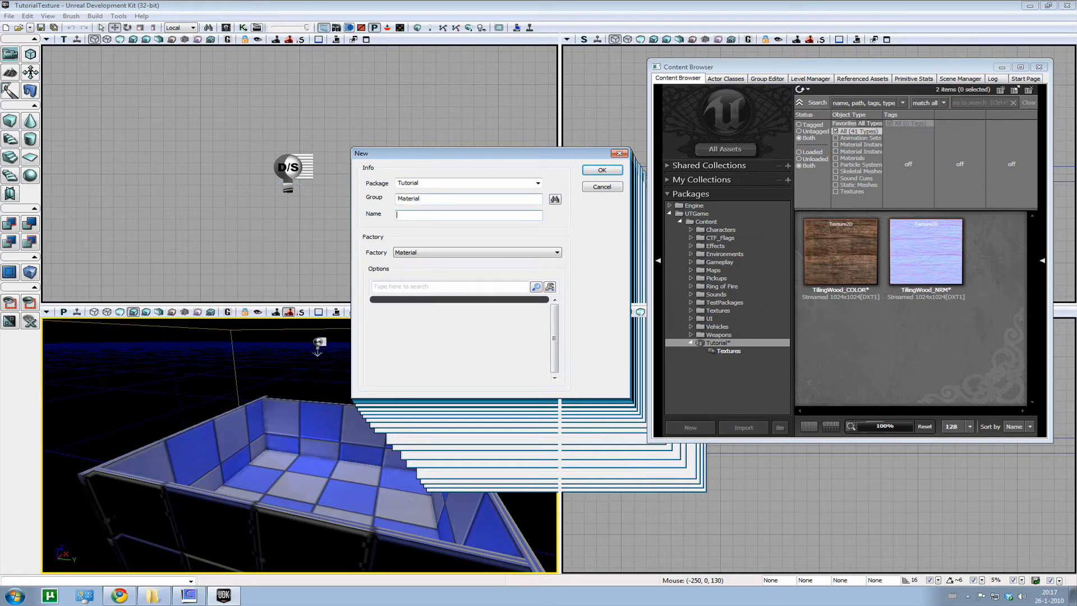
text(Wood)
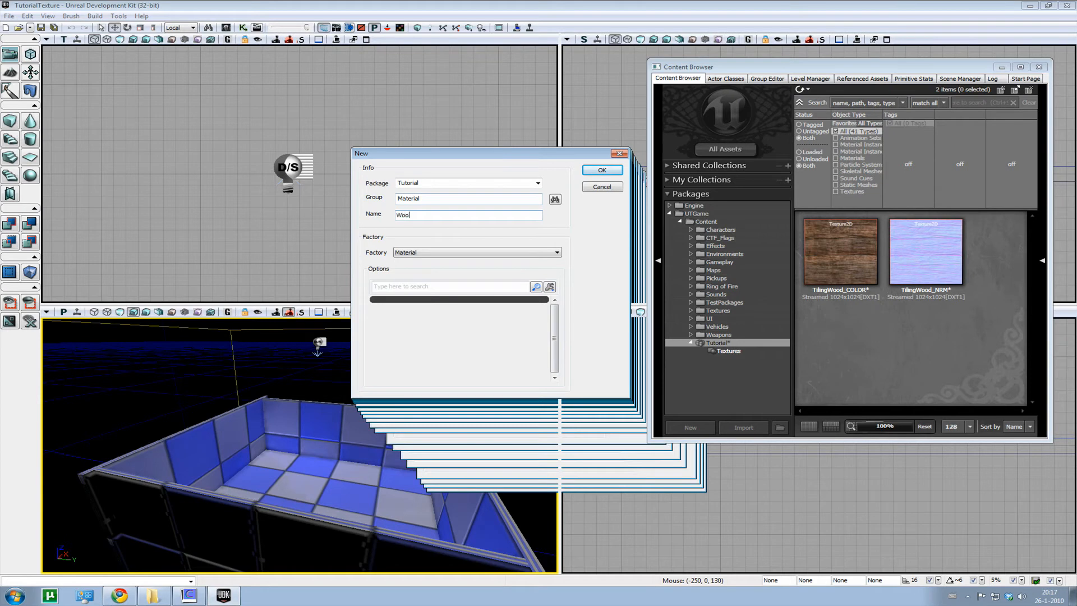
click(602, 169)
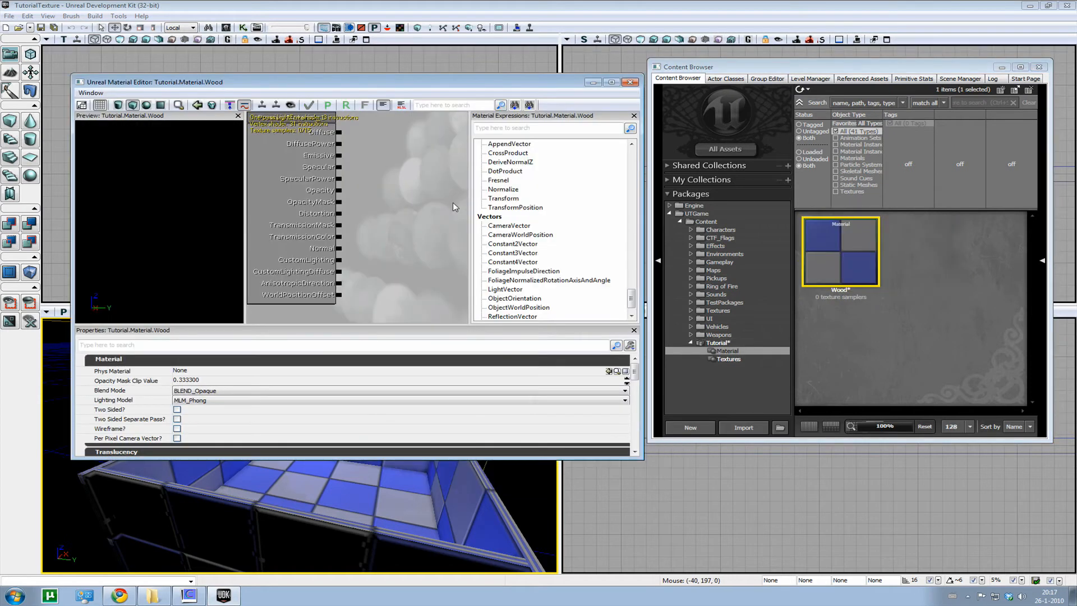
Step: Move, close and reopen the Wood Material Editor, restoring it as a larger window
drag(357, 82, 340, 54)
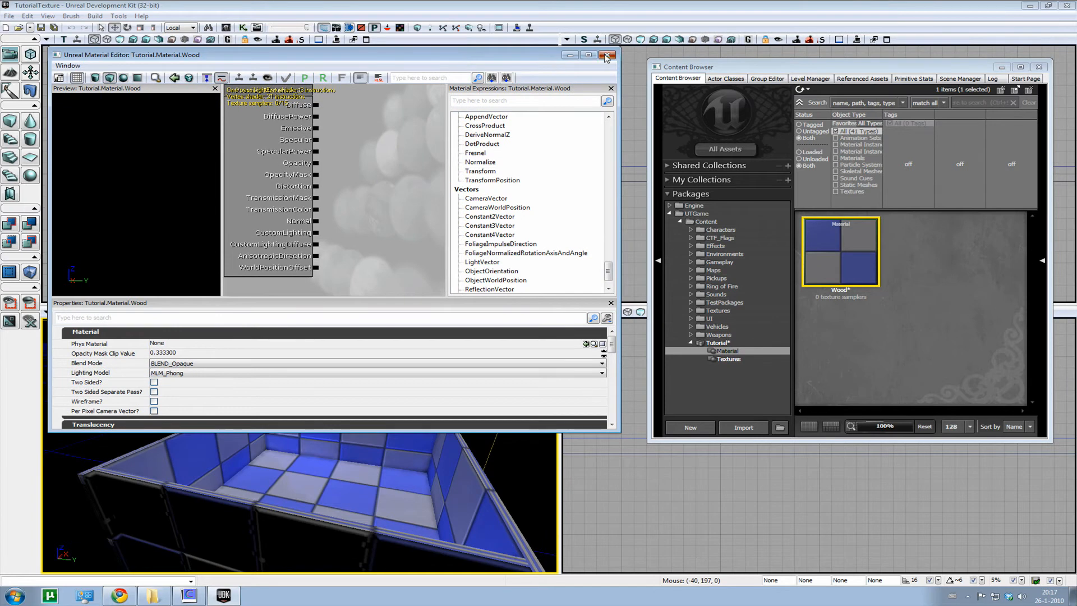
click(607, 56)
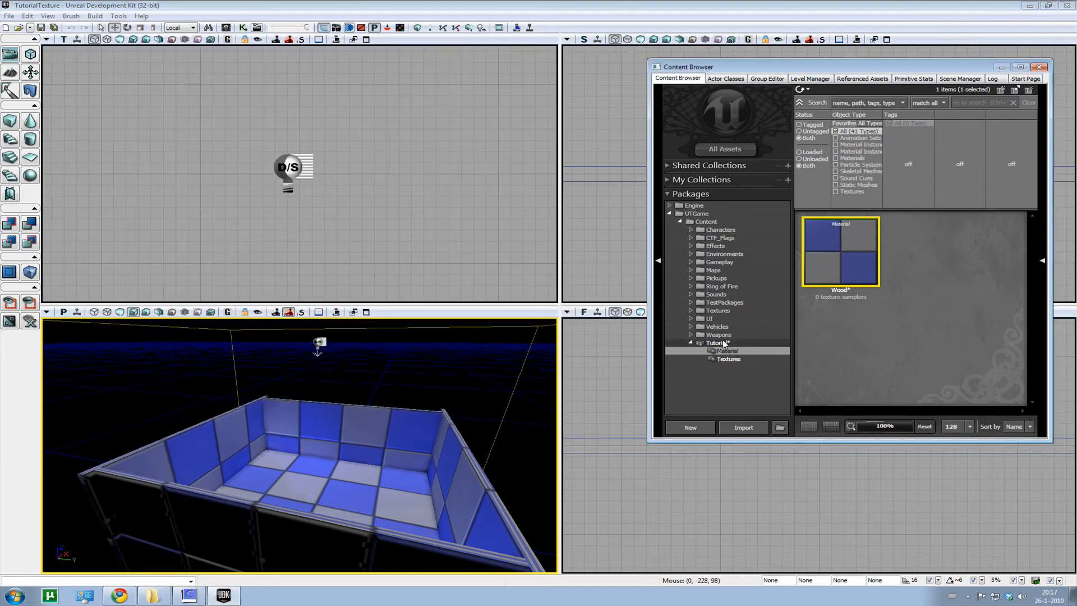
mouse_move(862, 266)
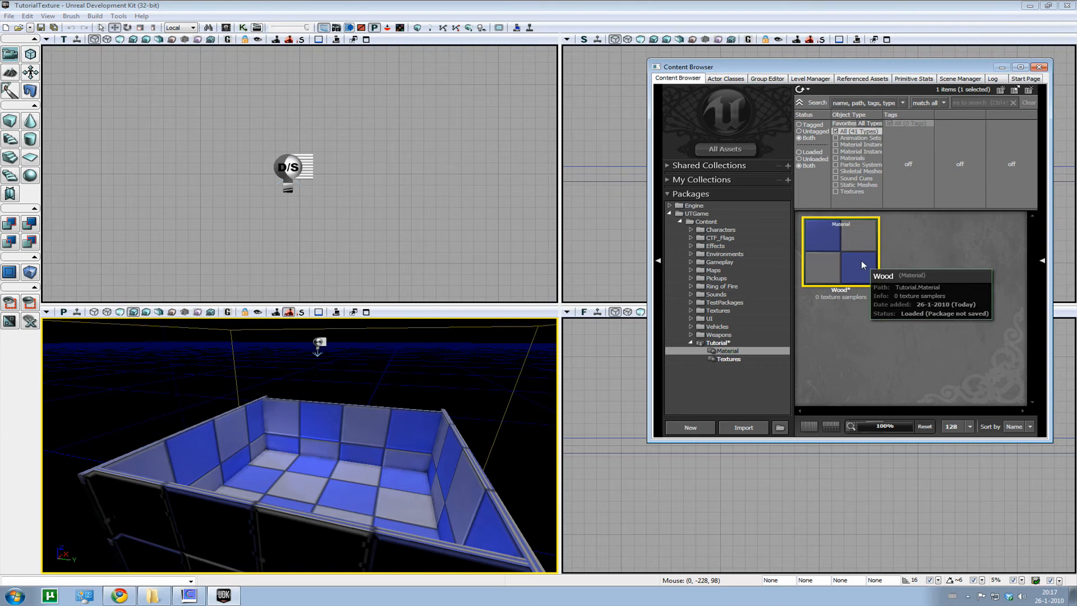
double_click(840, 252)
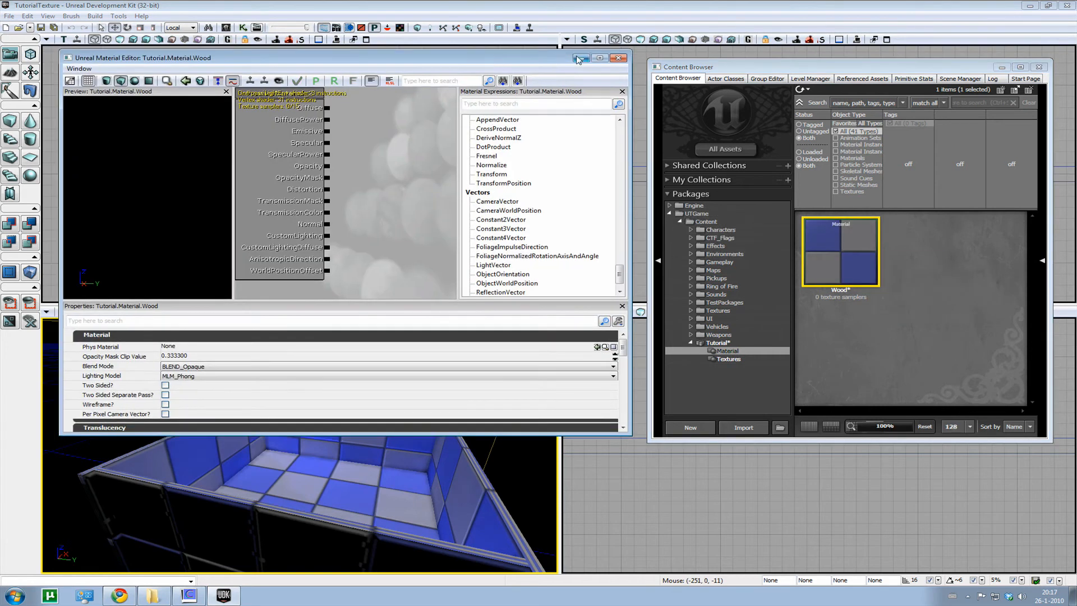
click(580, 58)
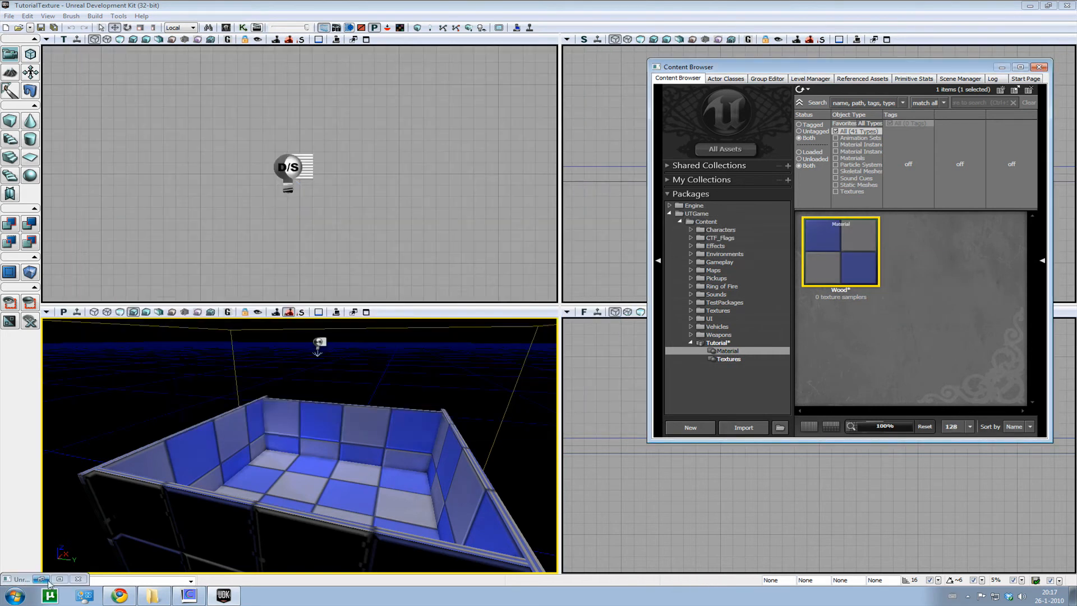
double_click(840, 252)
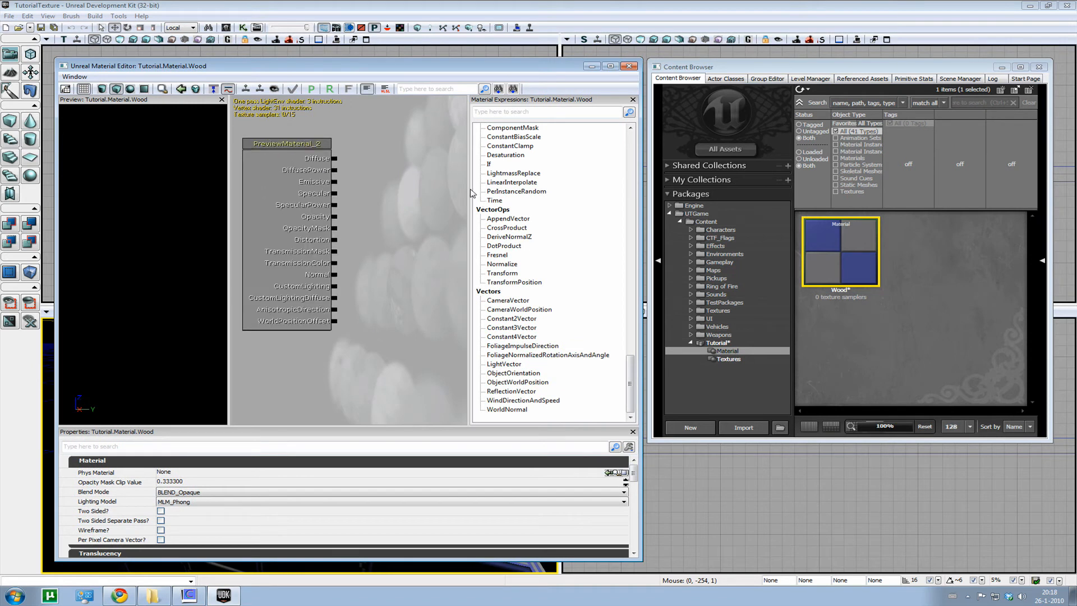
mouse_move(368, 178)
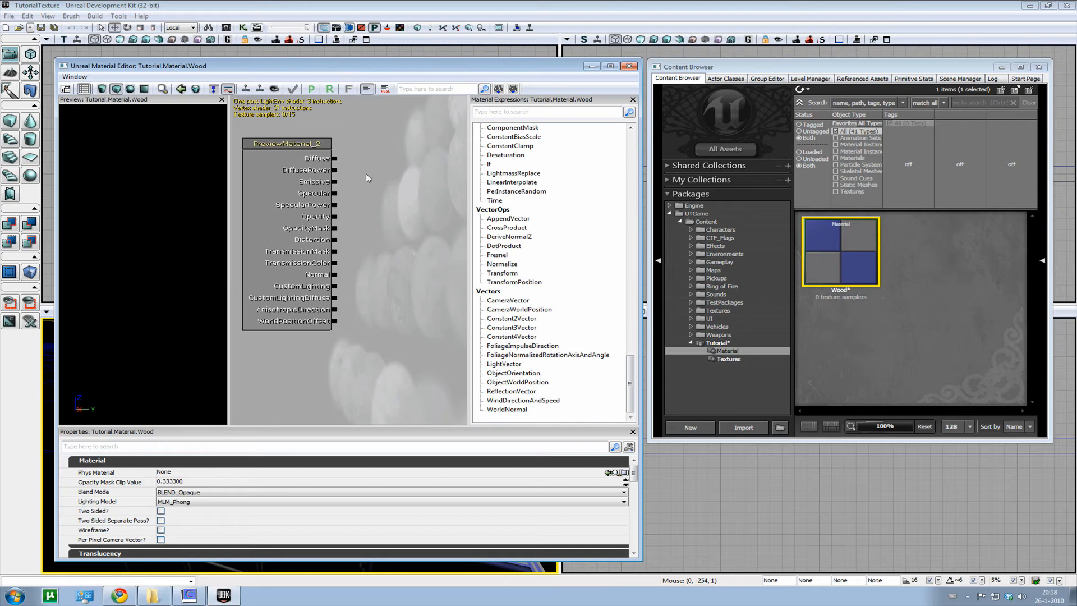
mouse_move(412, 204)
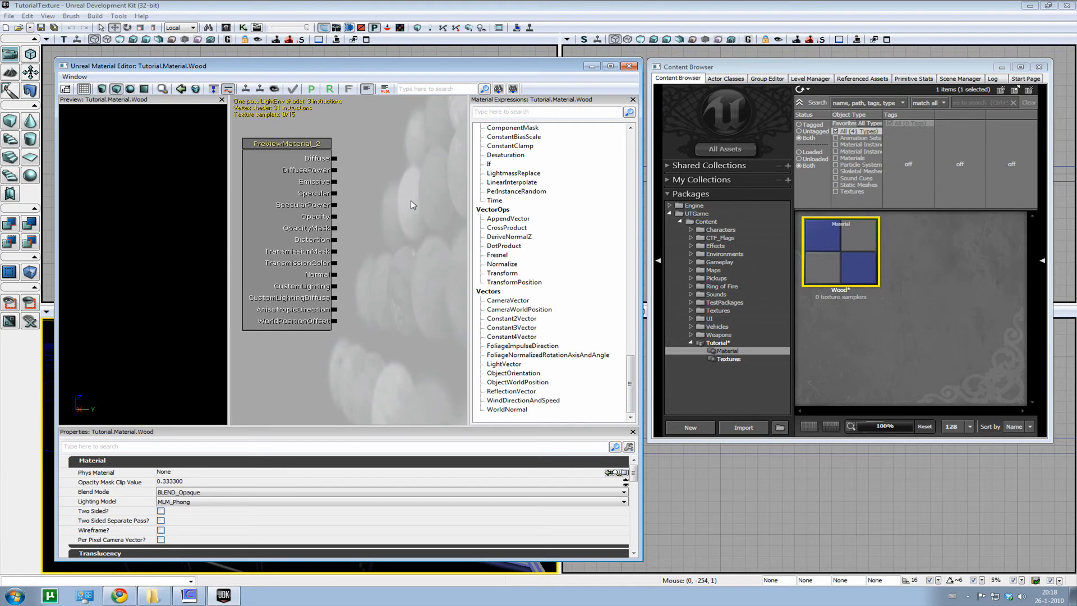
mouse_move(376, 223)
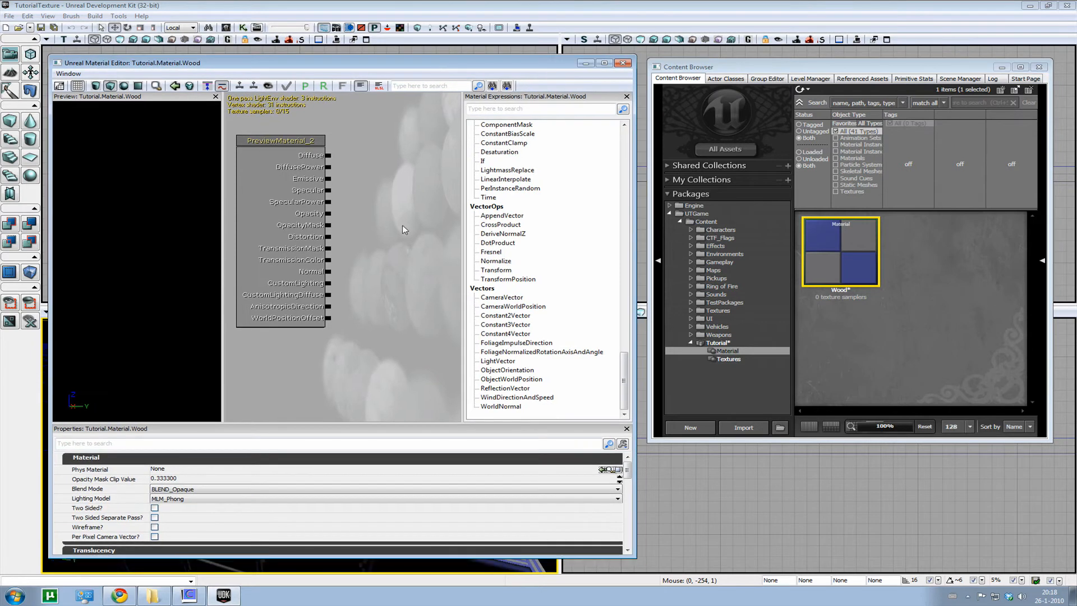
mouse_move(371, 225)
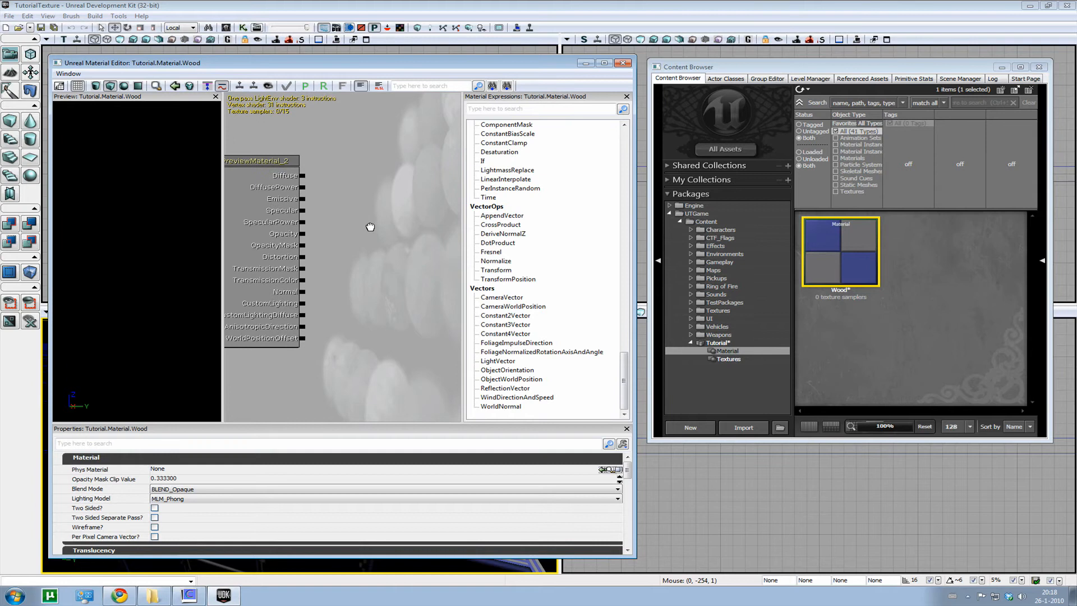
Step: Pan the Material Editor canvas to shift the Wood material node left
drag(369, 227, 353, 239)
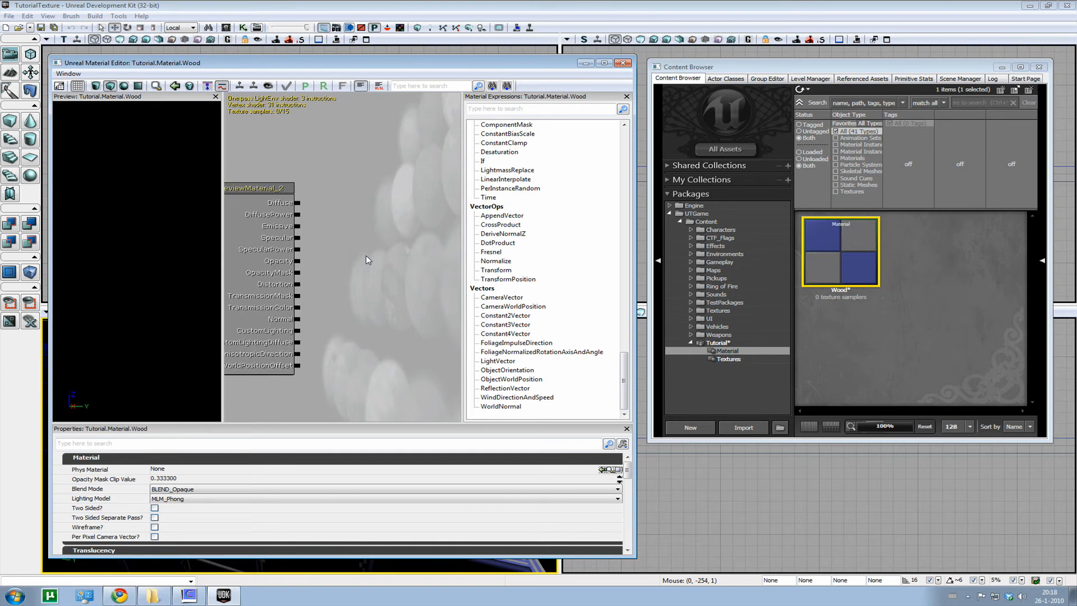
mouse_move(816, 267)
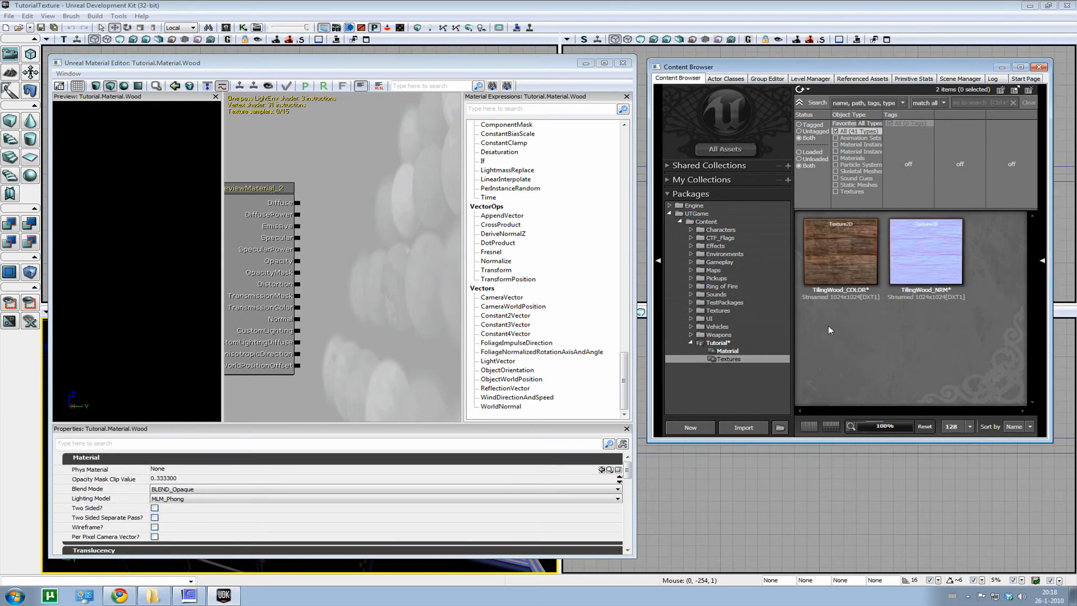
Step: Select TilingWood_COLOR and add a TextureSample node using it to the Wood graph
click(840, 252)
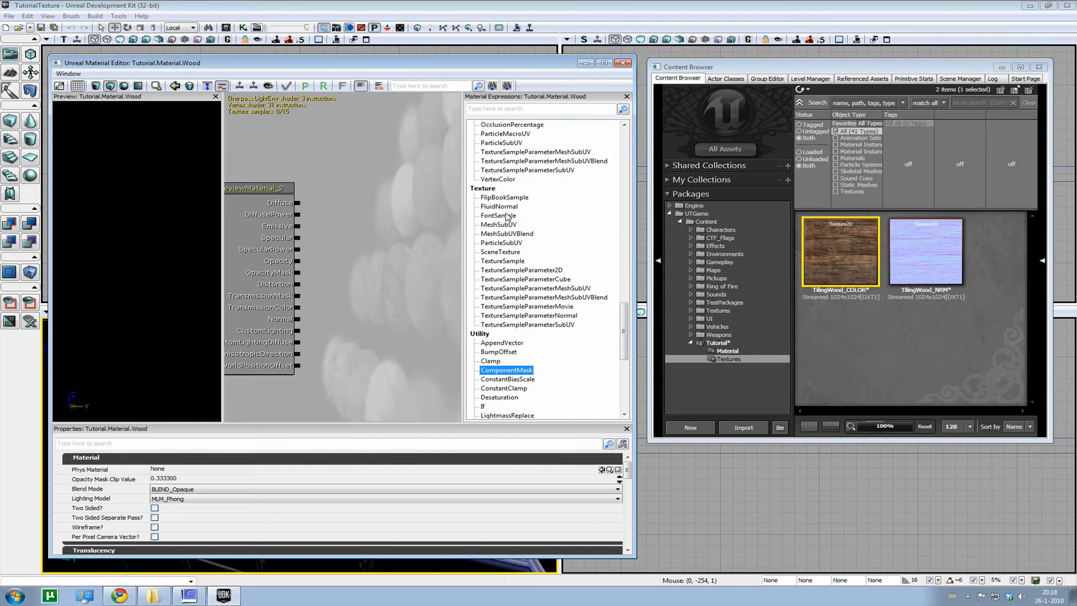
click(502, 261)
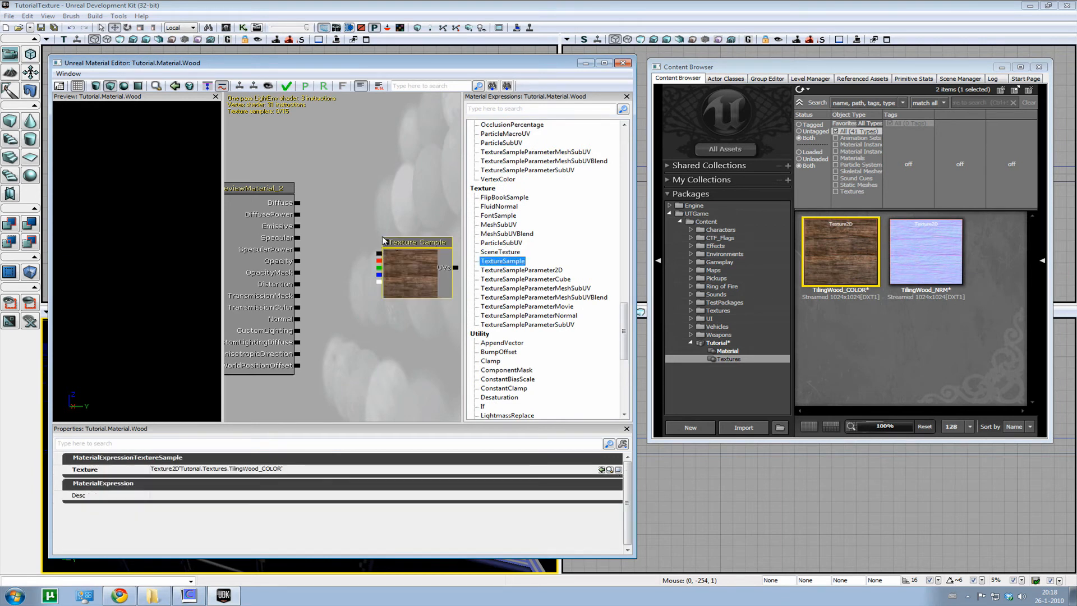
mouse_move(837, 253)
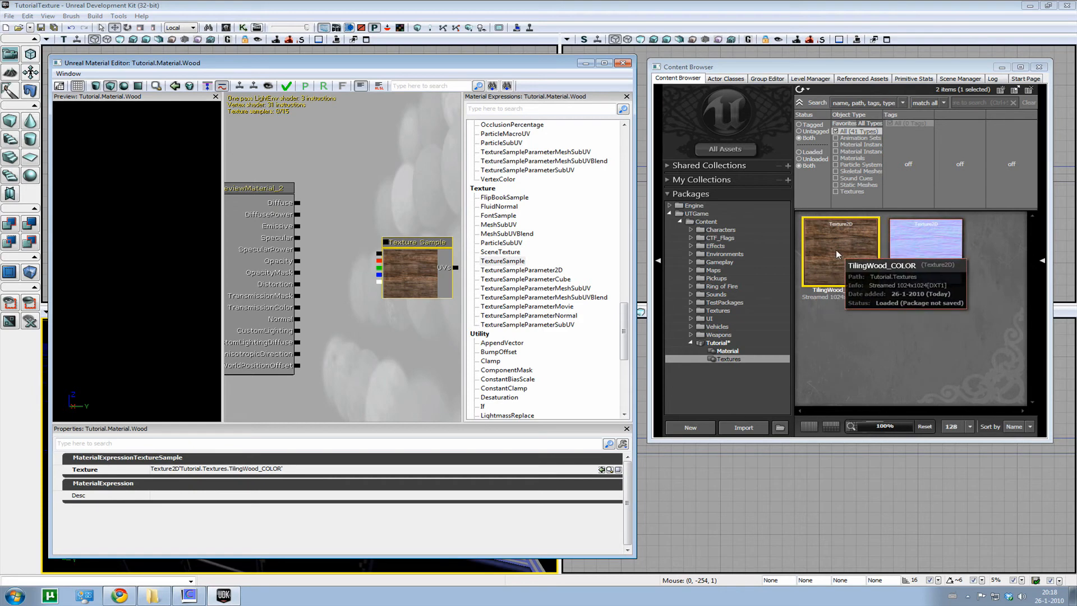
mouse_move(437, 225)
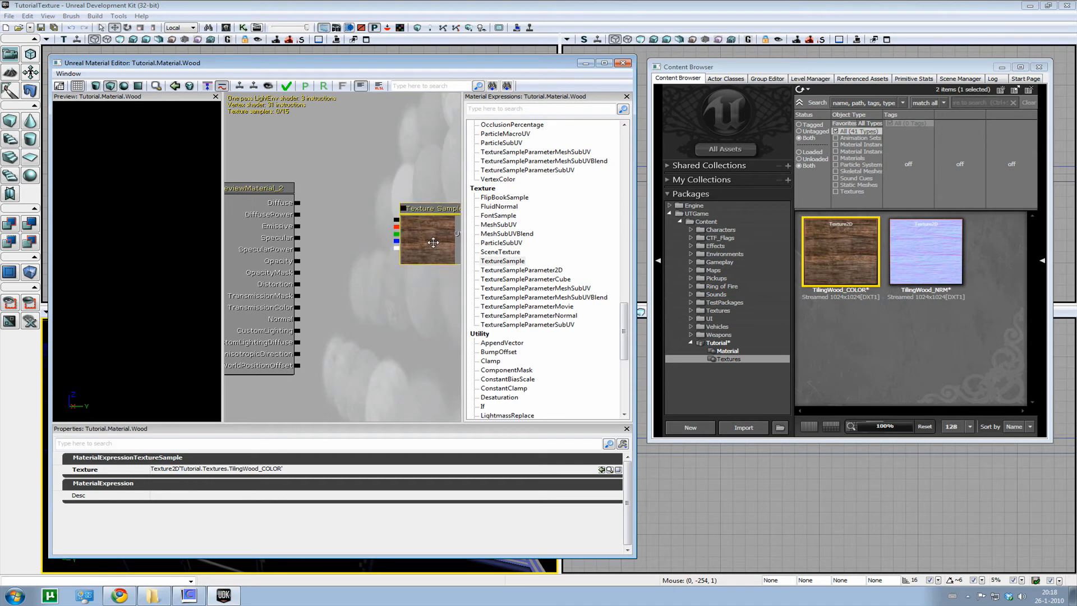
drag(429, 240, 402, 233)
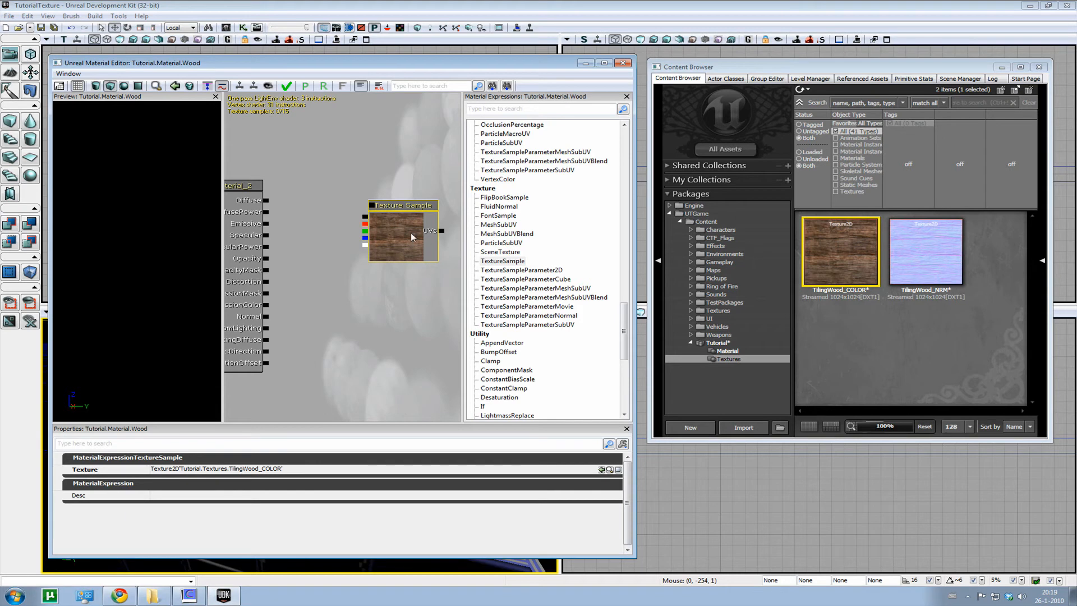
mouse_move(413, 258)
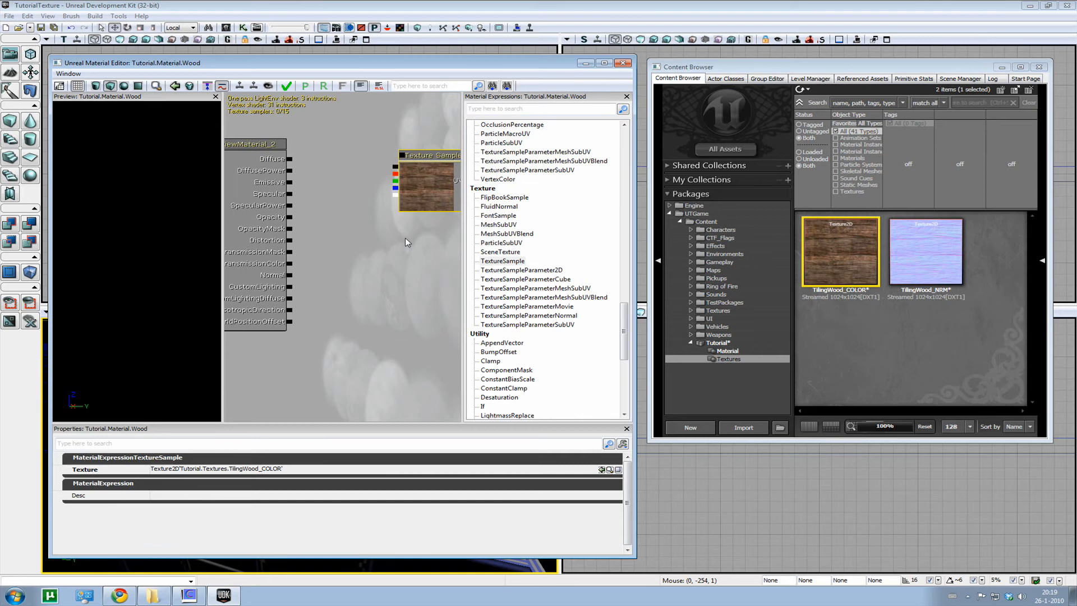
Step: Add another TextureSample node and assign it TilingWood_NRM via Use Current Texture
click(502, 261)
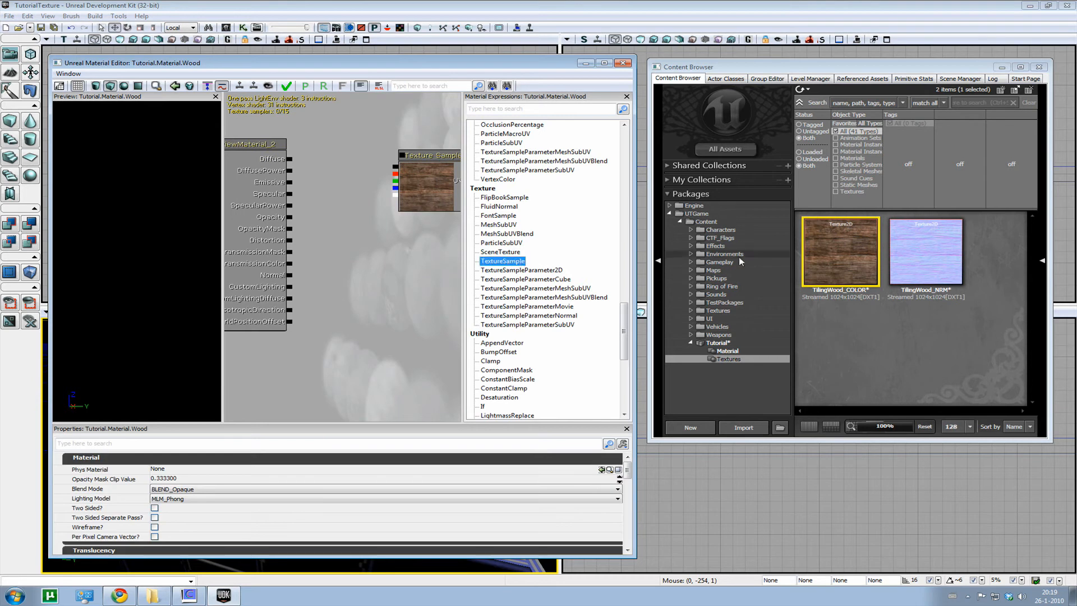
mouse_move(370, 312)
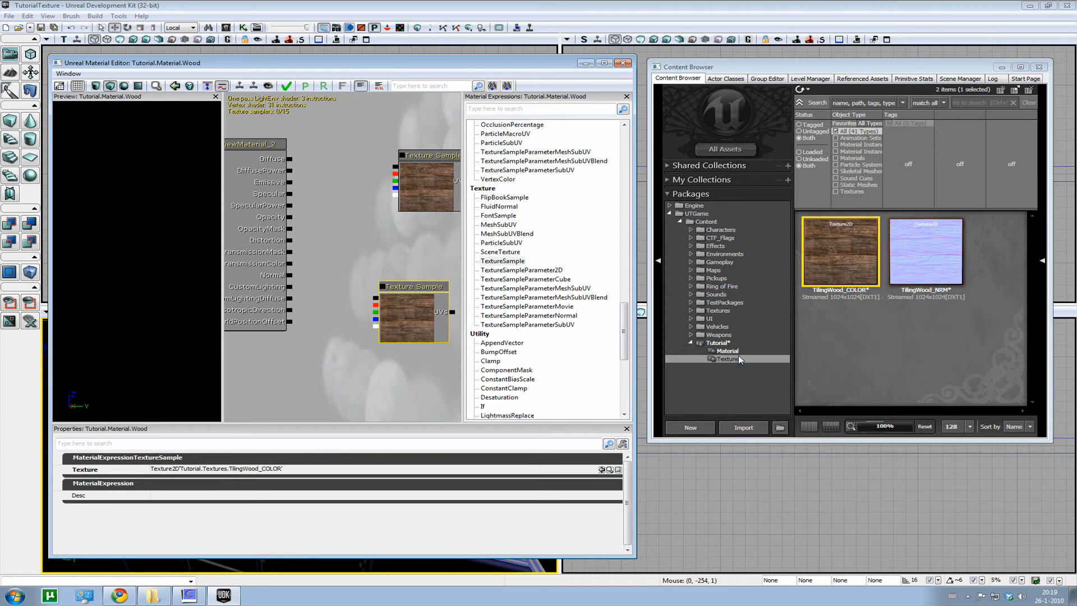
mouse_move(957, 256)
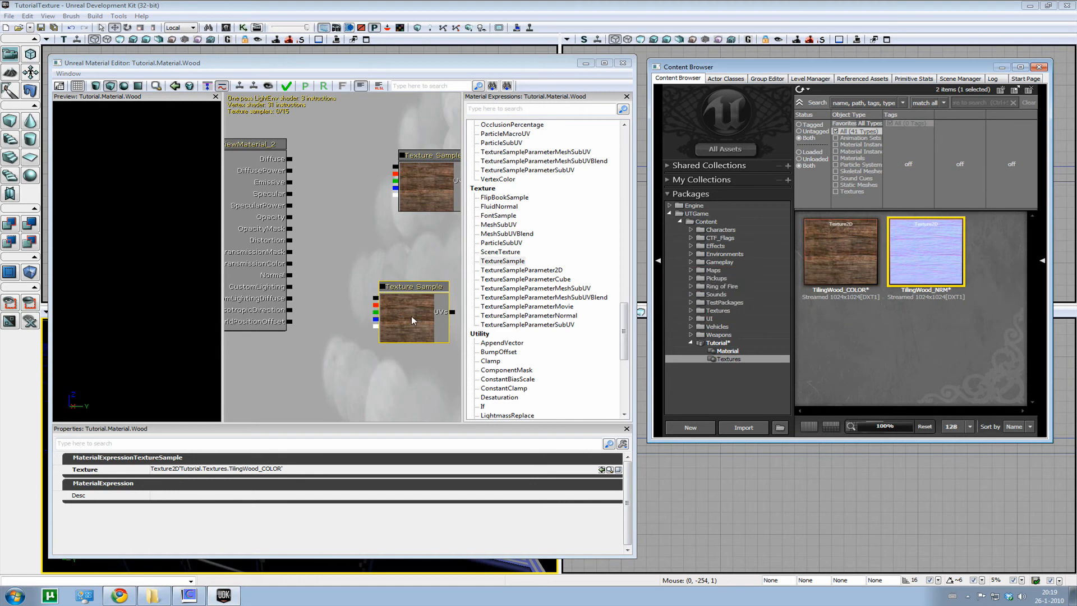
mouse_move(412, 296)
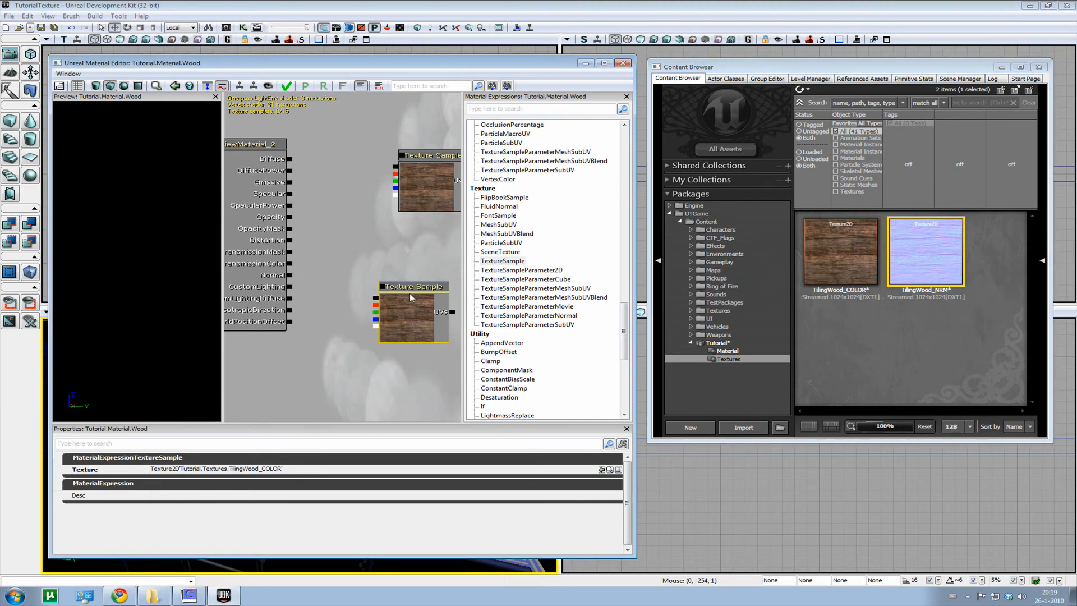
right_click(410, 298)
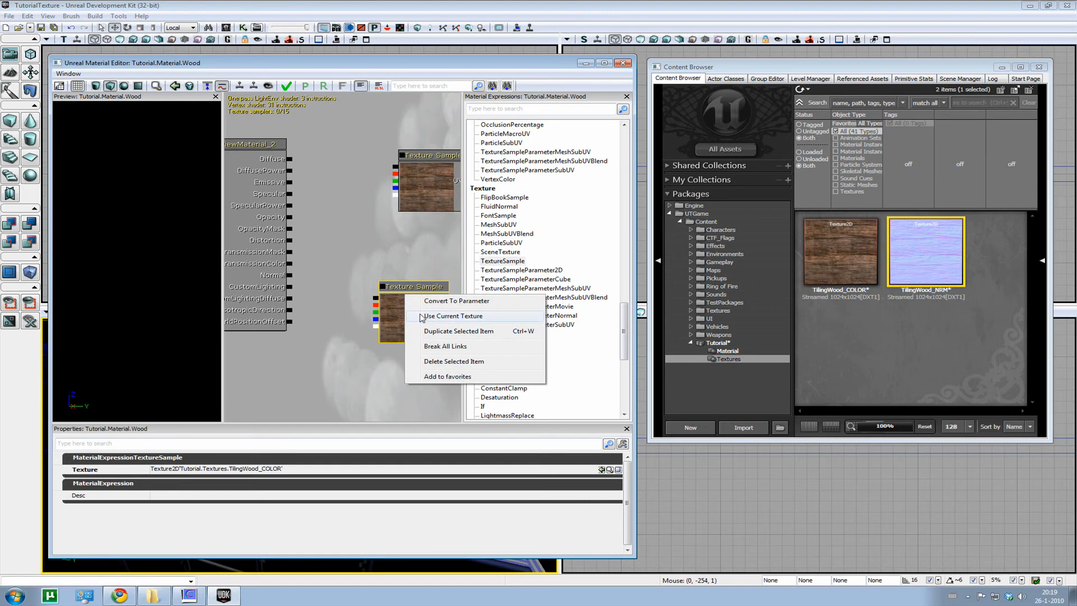
click(453, 316)
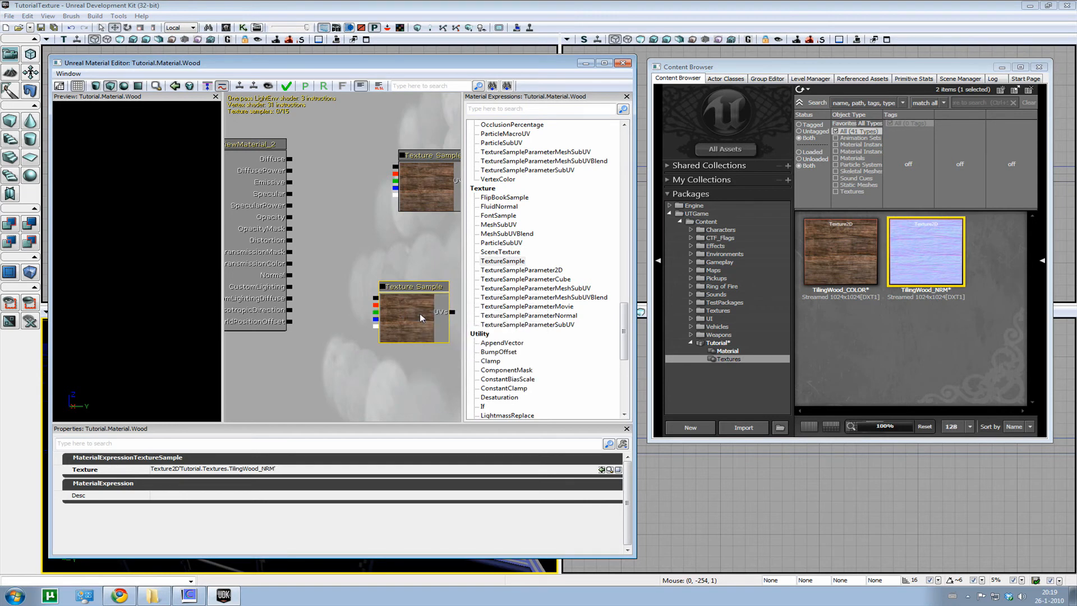
mouse_move(403, 303)
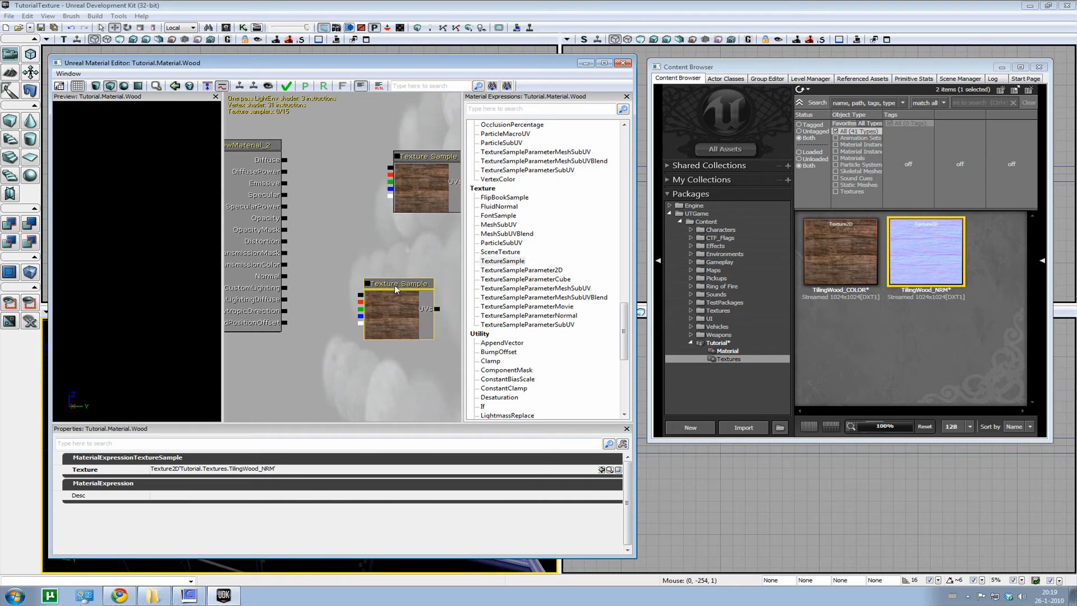
mouse_move(900, 281)
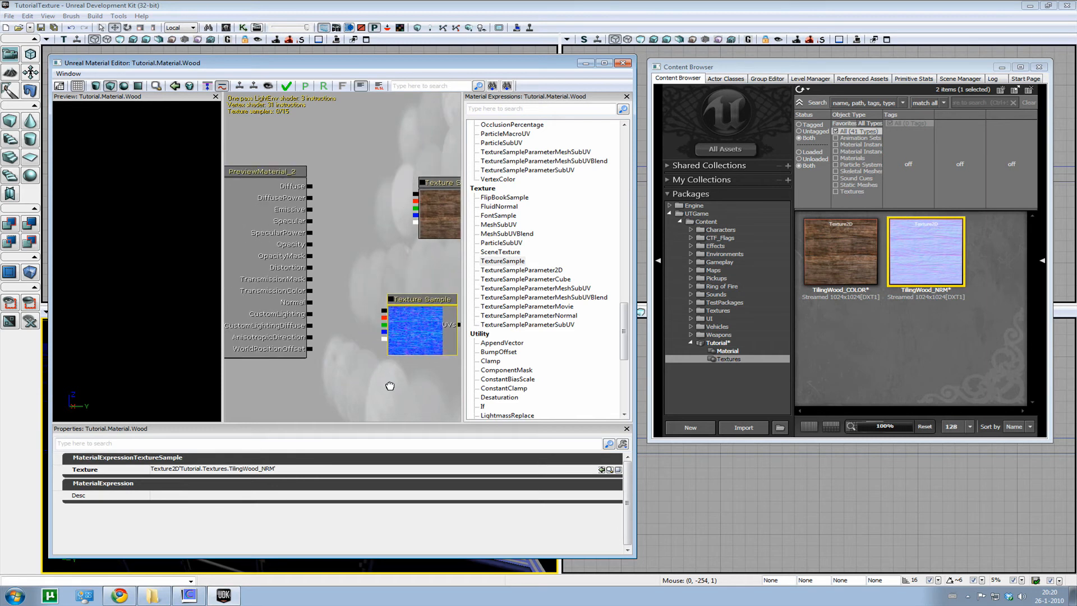
mouse_move(412, 344)
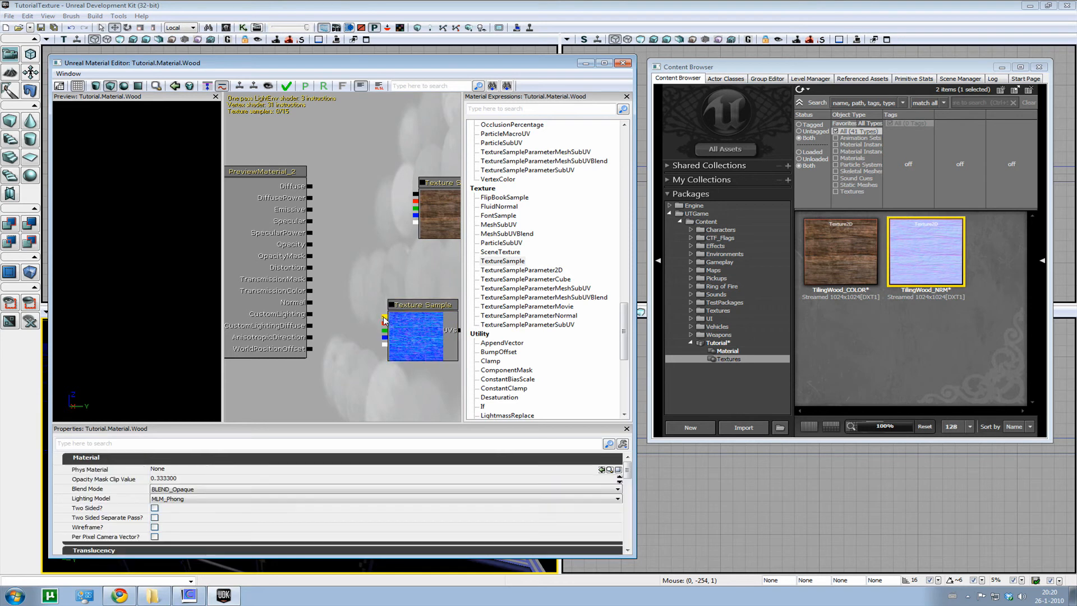
Step: Wire TilingWood_NRM to Normal and TilingWood_COLOR to Diffuse, previewing on cylinder then sphere
drag(383, 324, 309, 302)
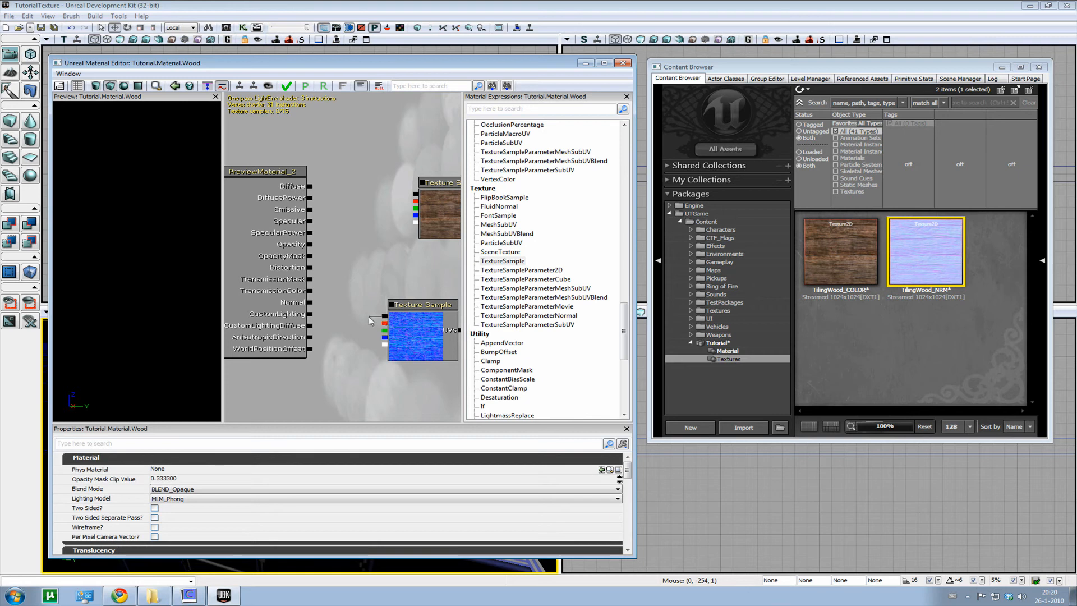
drag(383, 317, 308, 302)
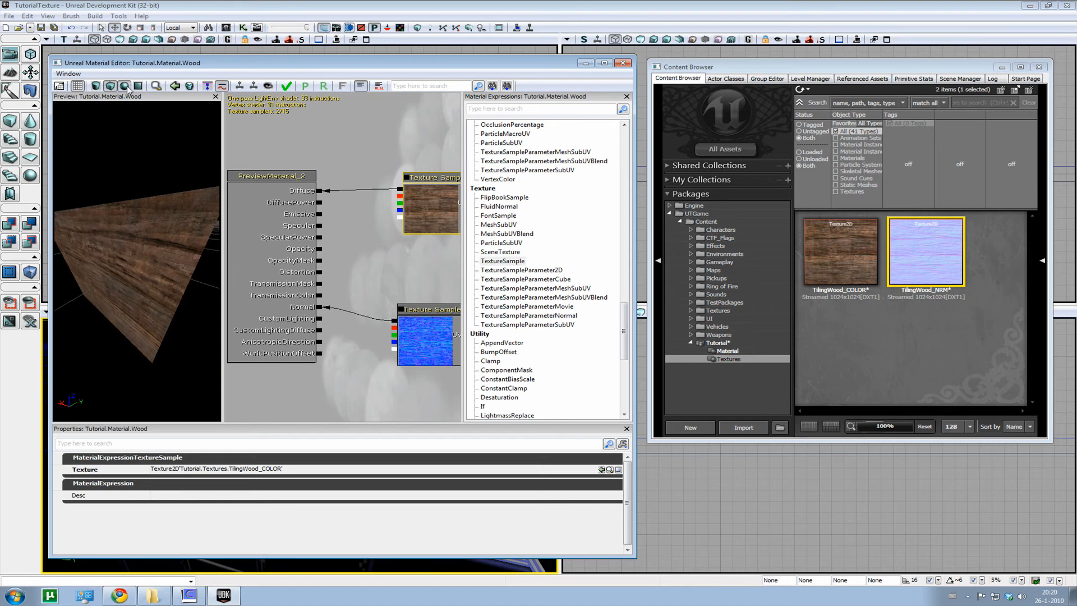
click(110, 85)
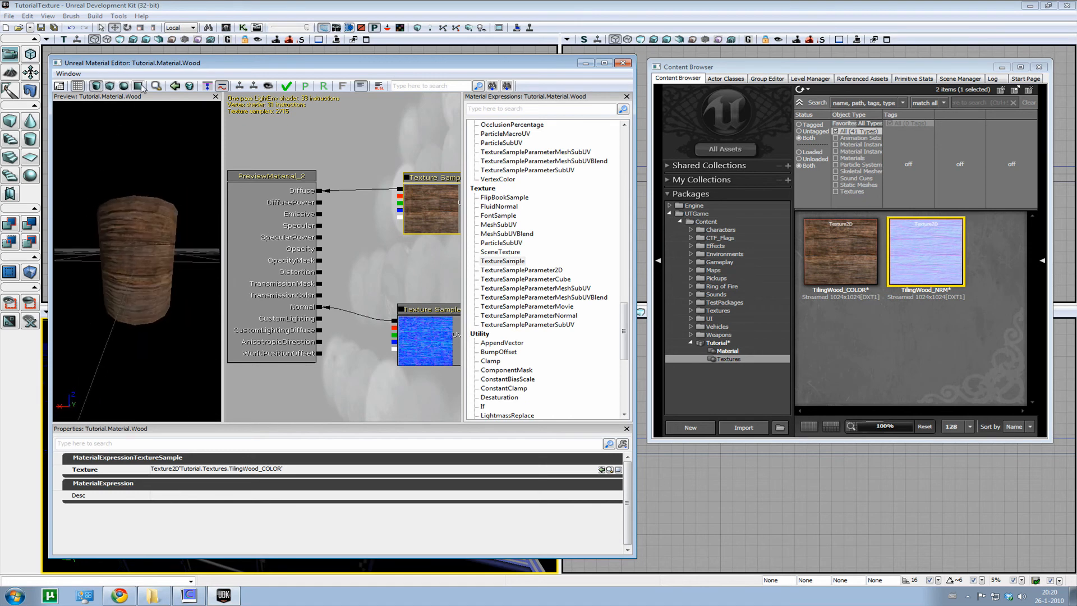
click(110, 86)
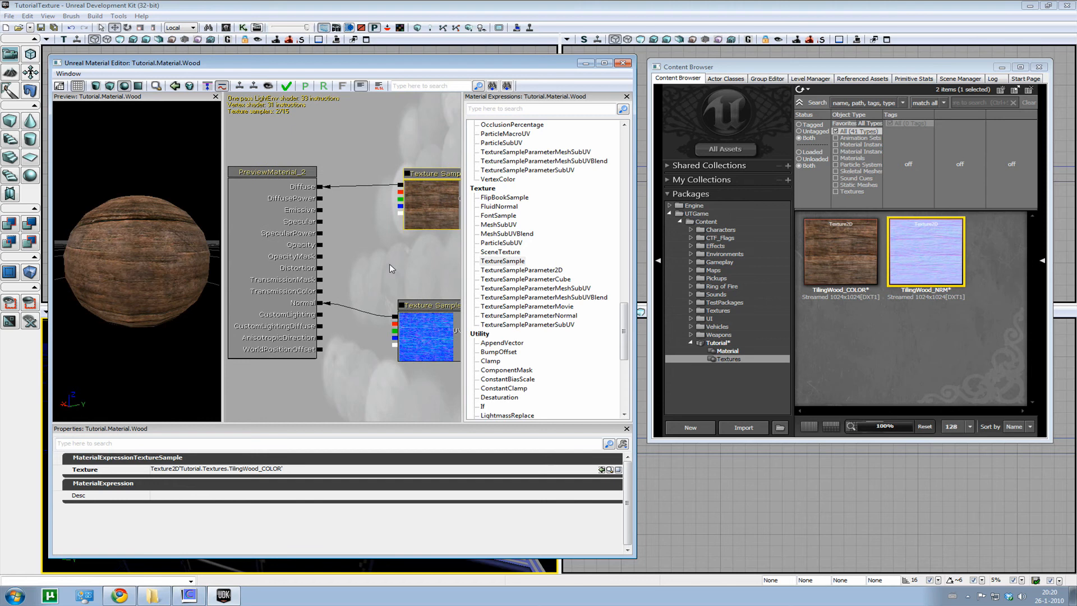
mouse_move(287, 86)
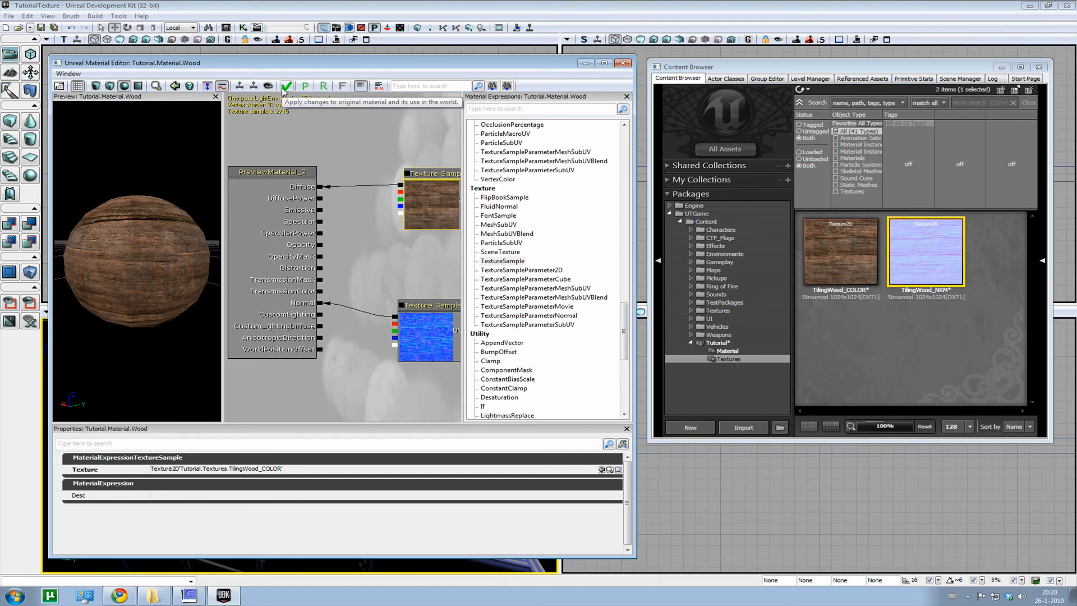
Step: Apply the Wood material, save the Tutorial package, and close the editor keeping changes
click(285, 85)
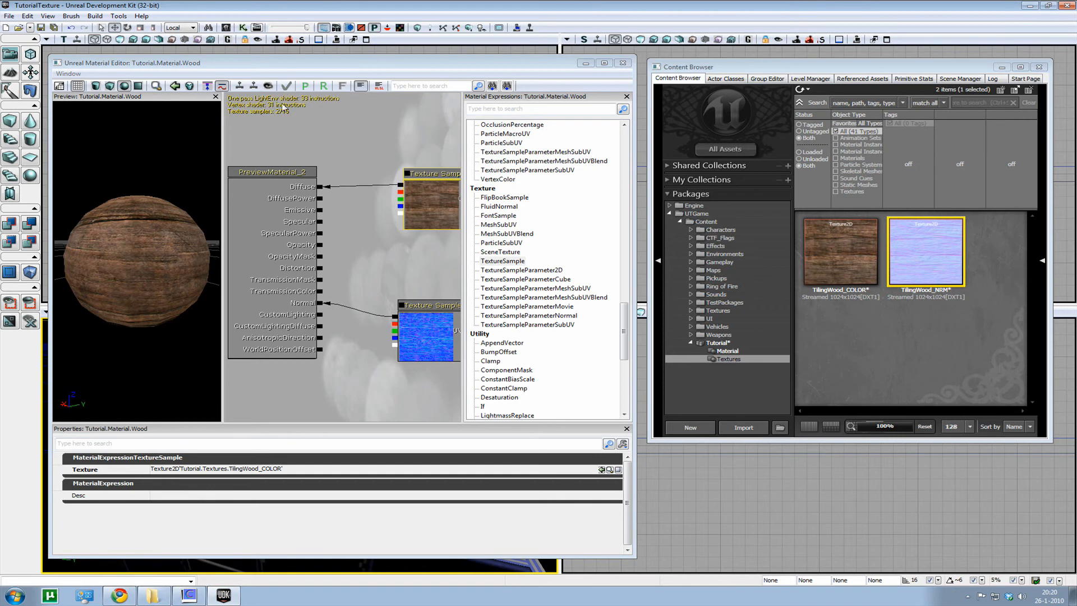
click(718, 342)
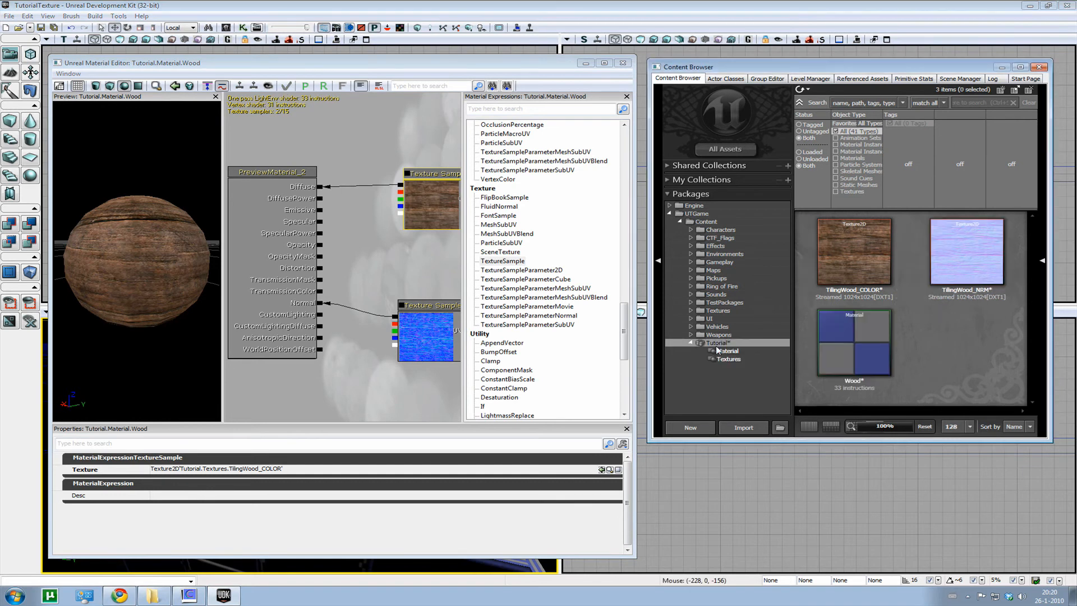
right_click(716, 342)
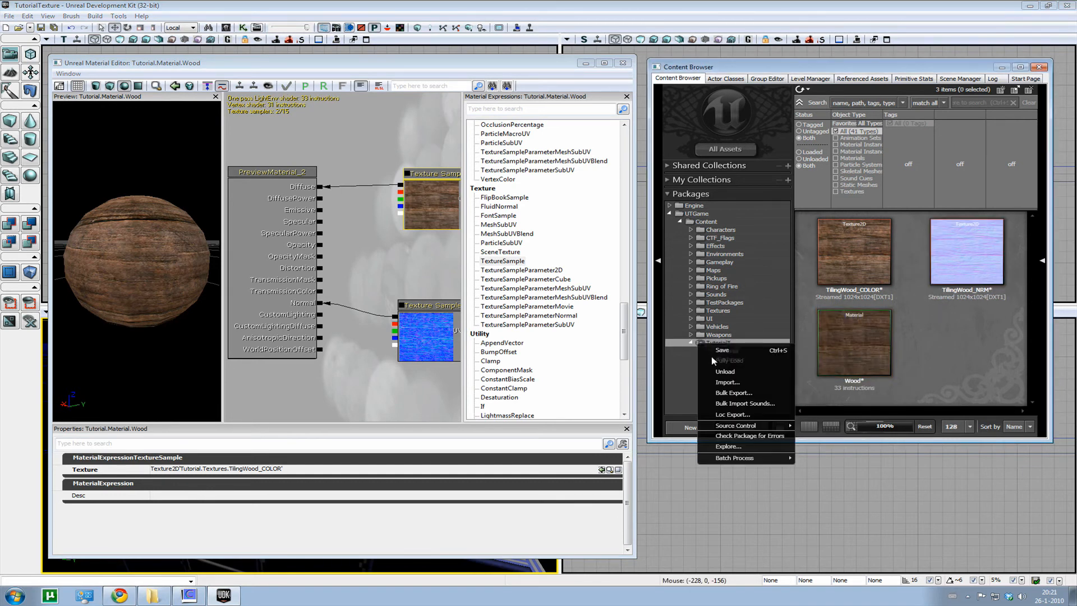
click(722, 350)
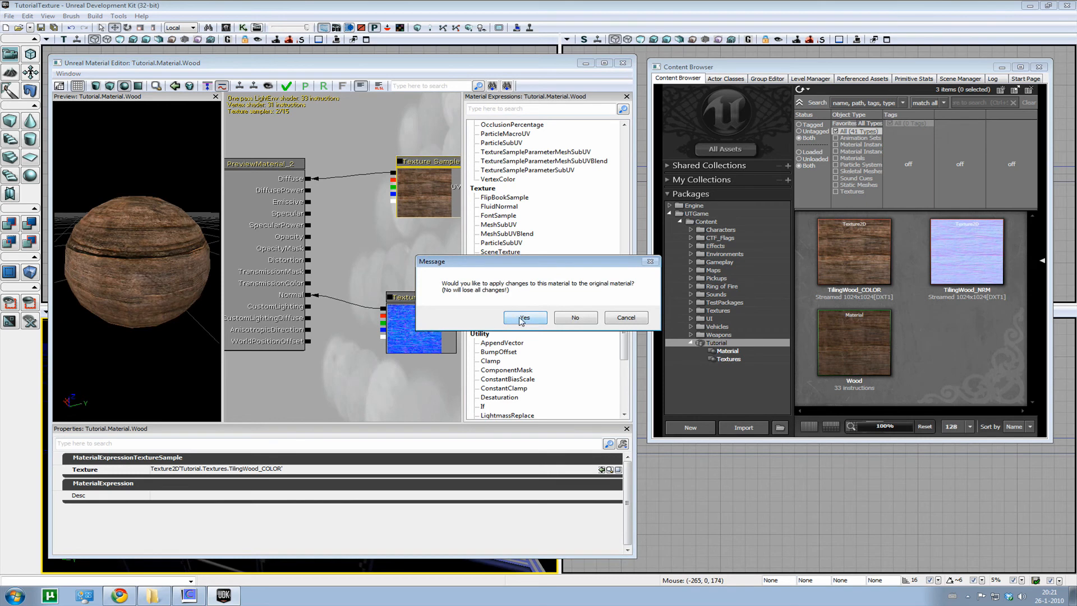
click(525, 318)
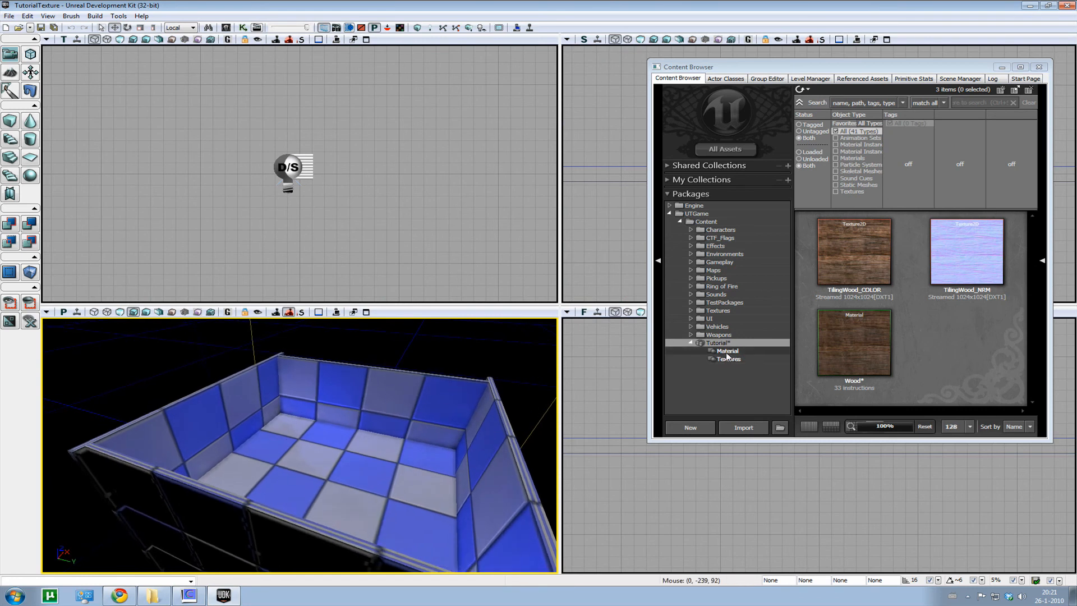
Step: Apply Material : Wood to the room walls and Play from Here to view them
click(728, 350)
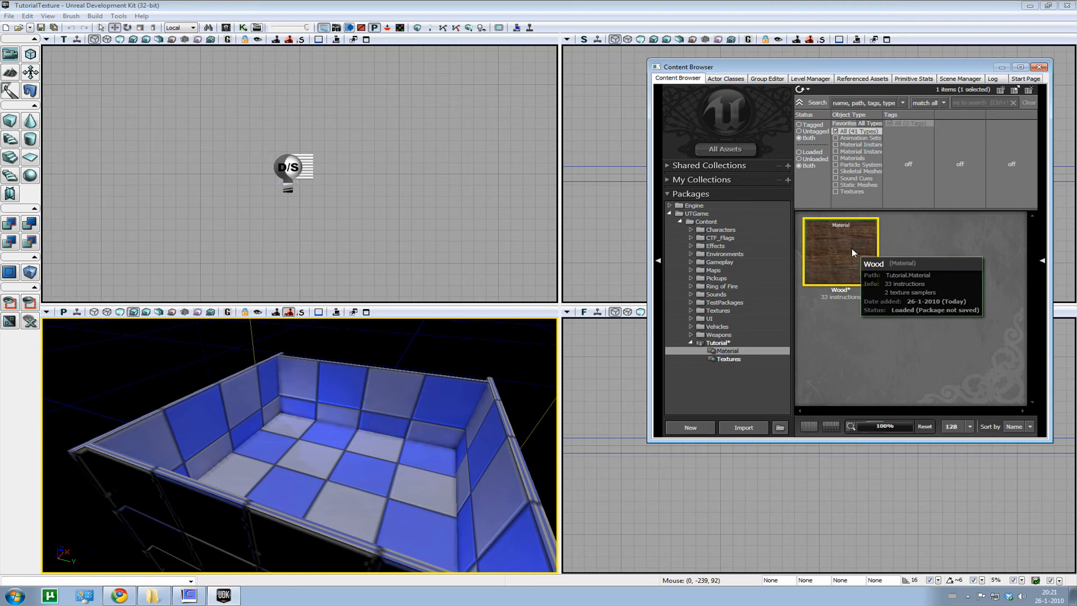
mouse_move(361, 405)
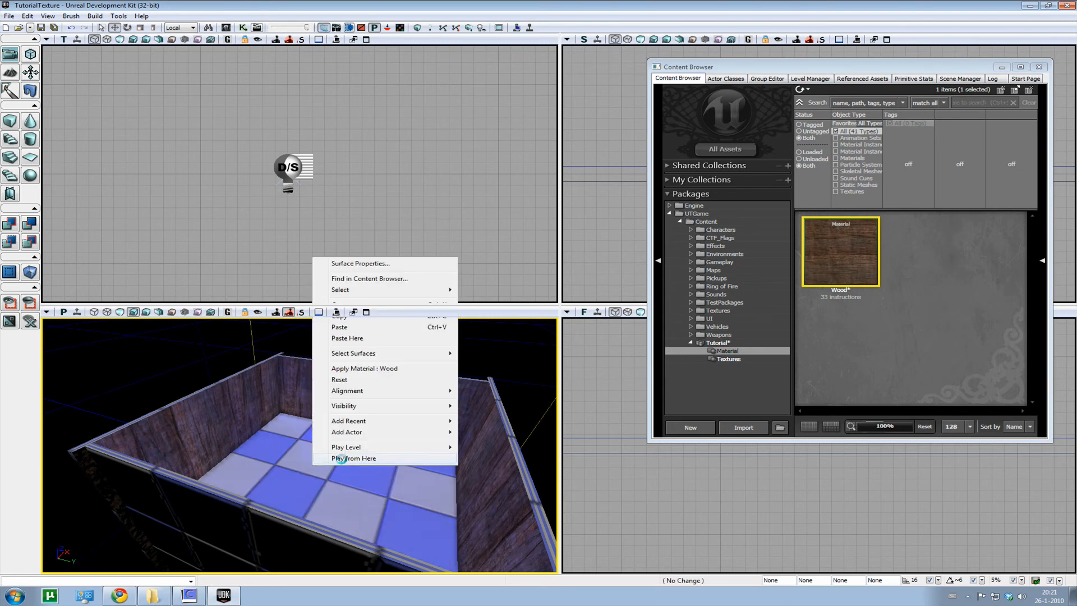
click(353, 458)
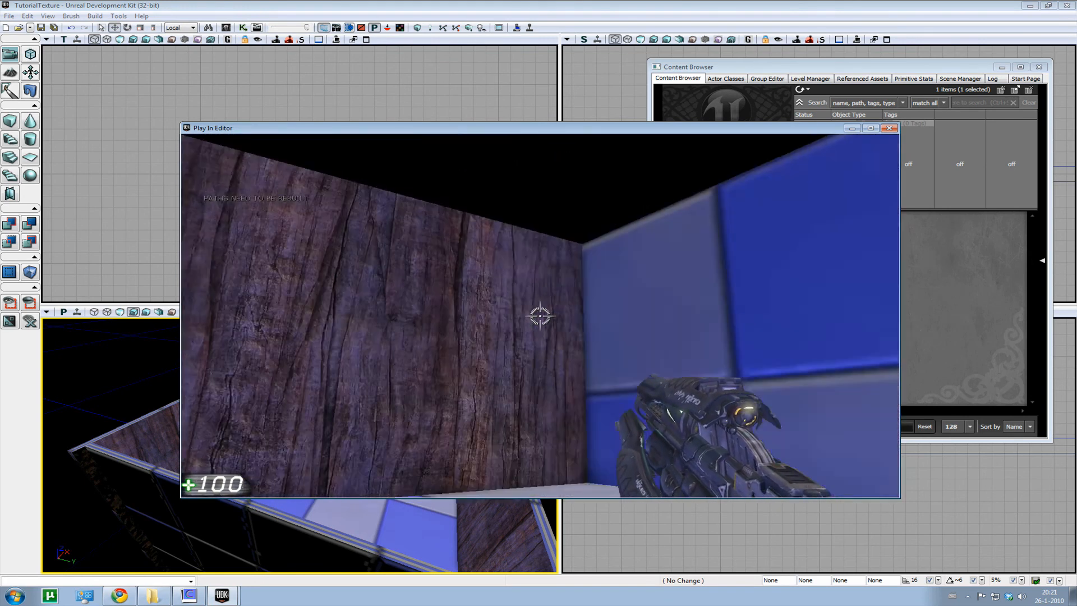
mouse_move(541, 317)
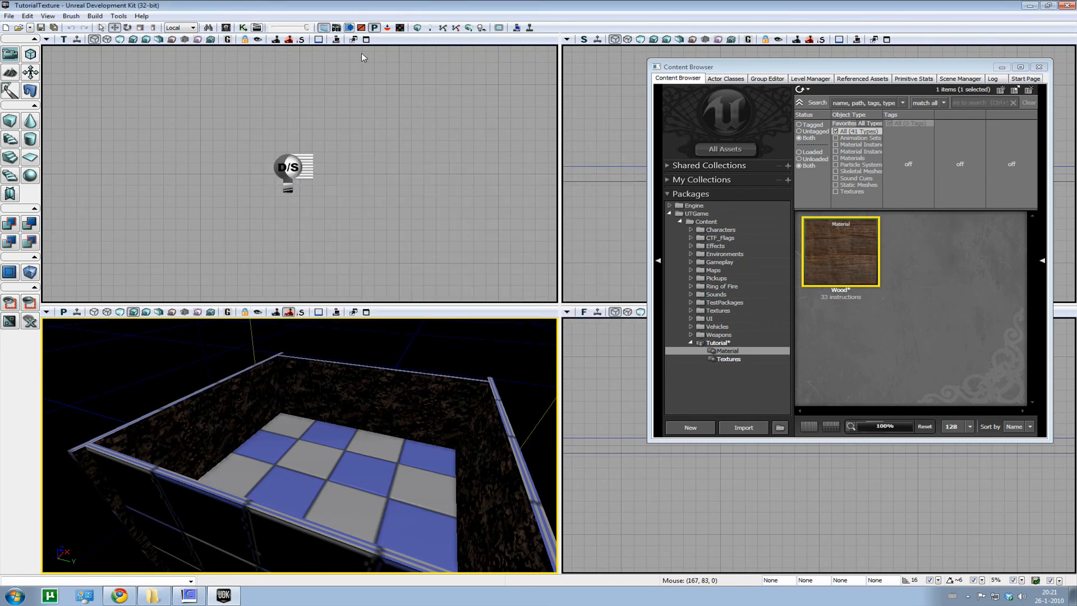
right_click(326, 427)
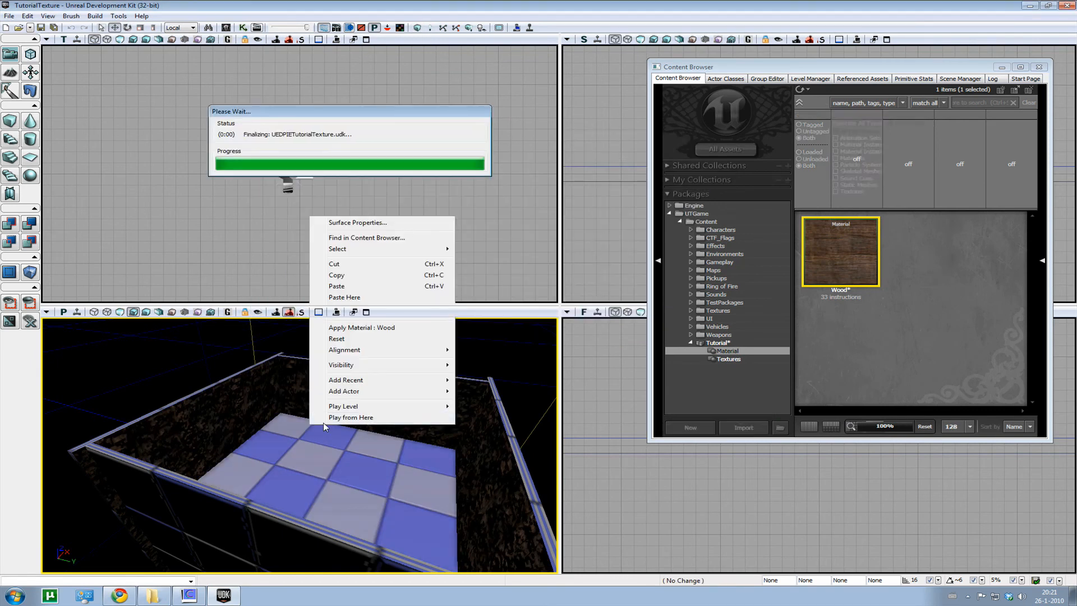
click(351, 418)
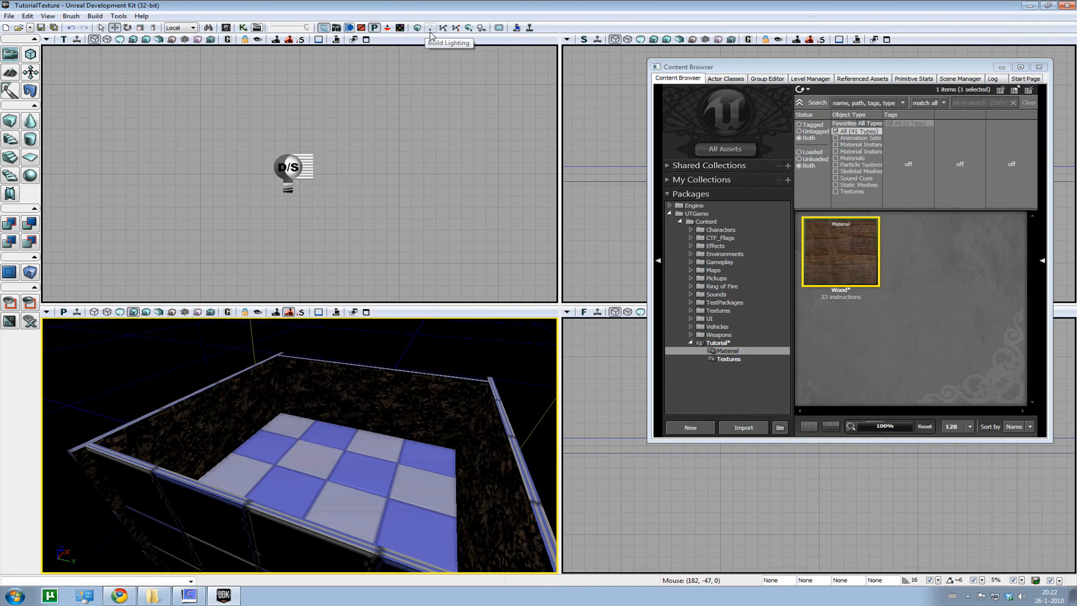
Step: Build lighting at Preview quality, then Play from Here to test the lit walls
click(426, 27)
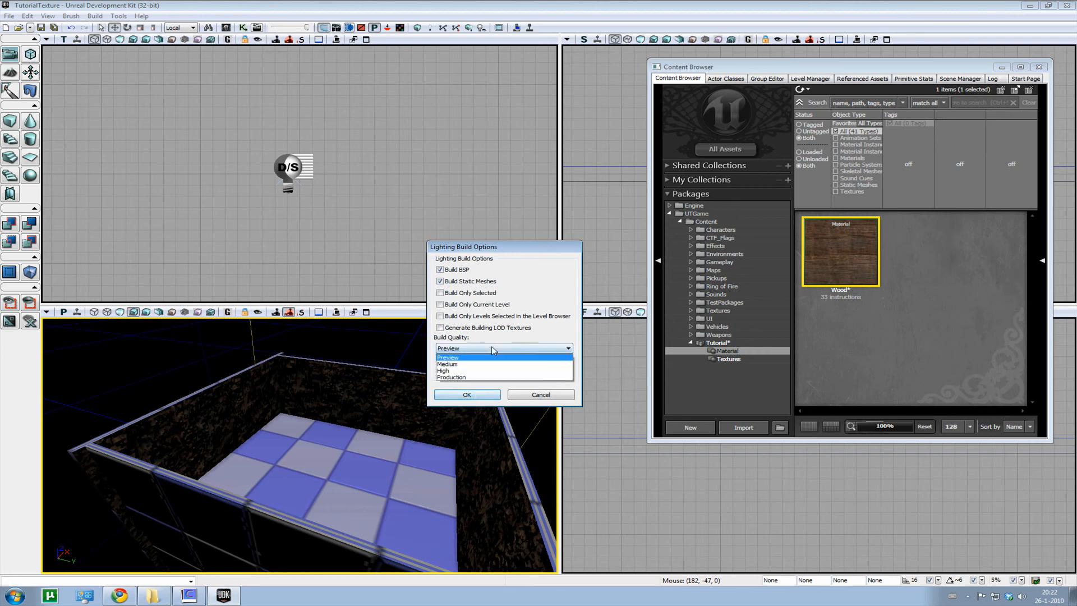
click(448, 358)
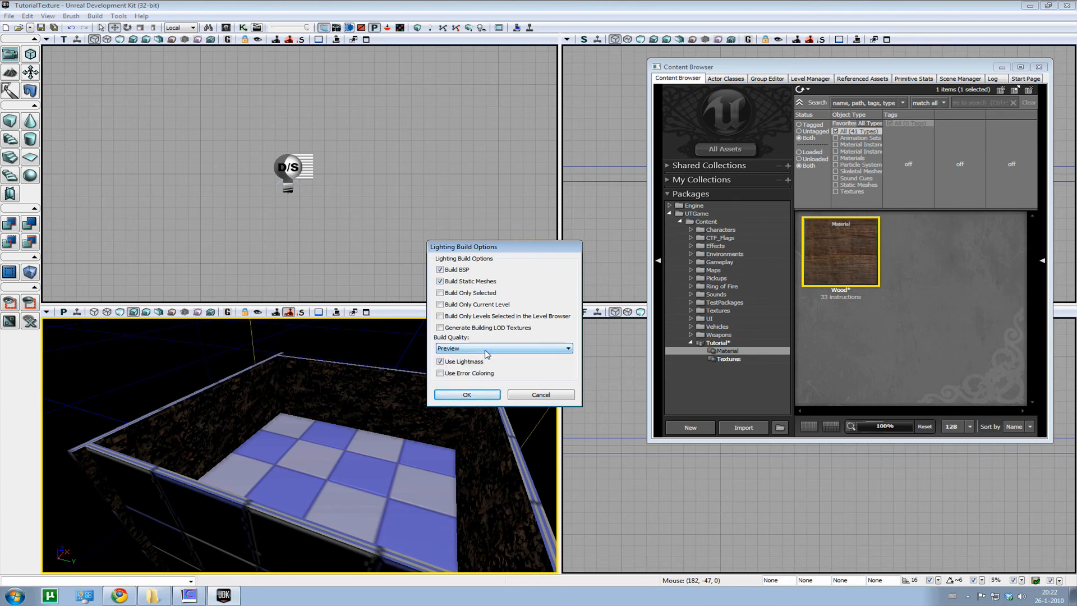
click(467, 395)
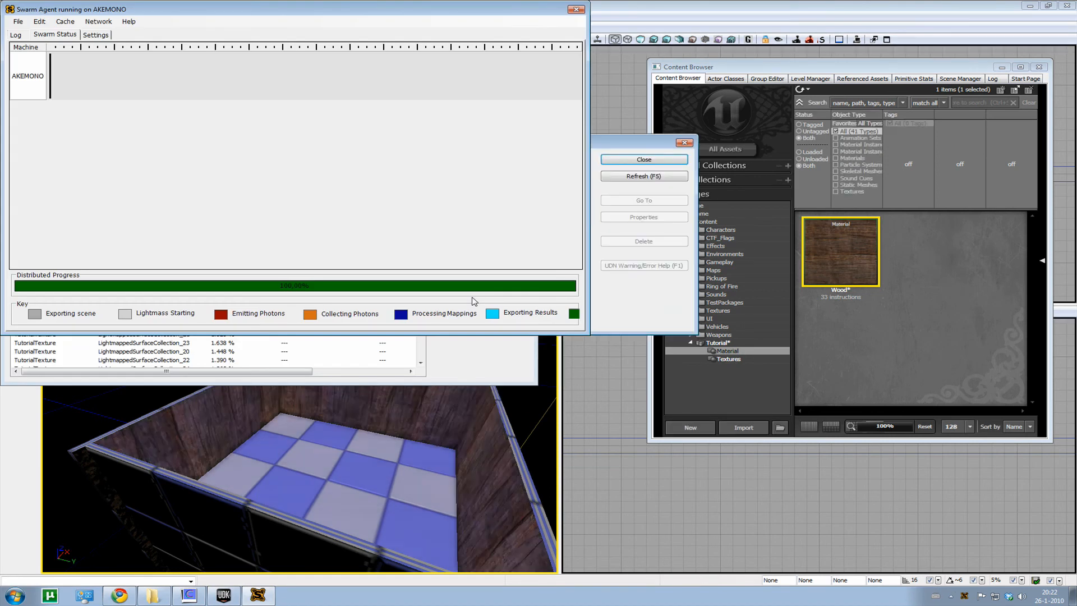
click(644, 159)
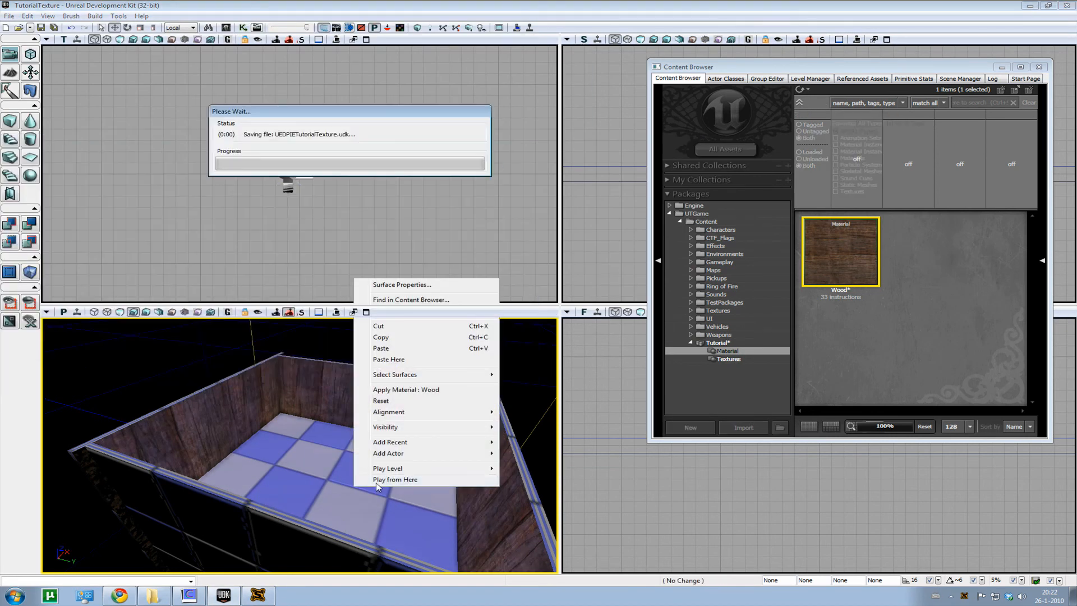
click(395, 479)
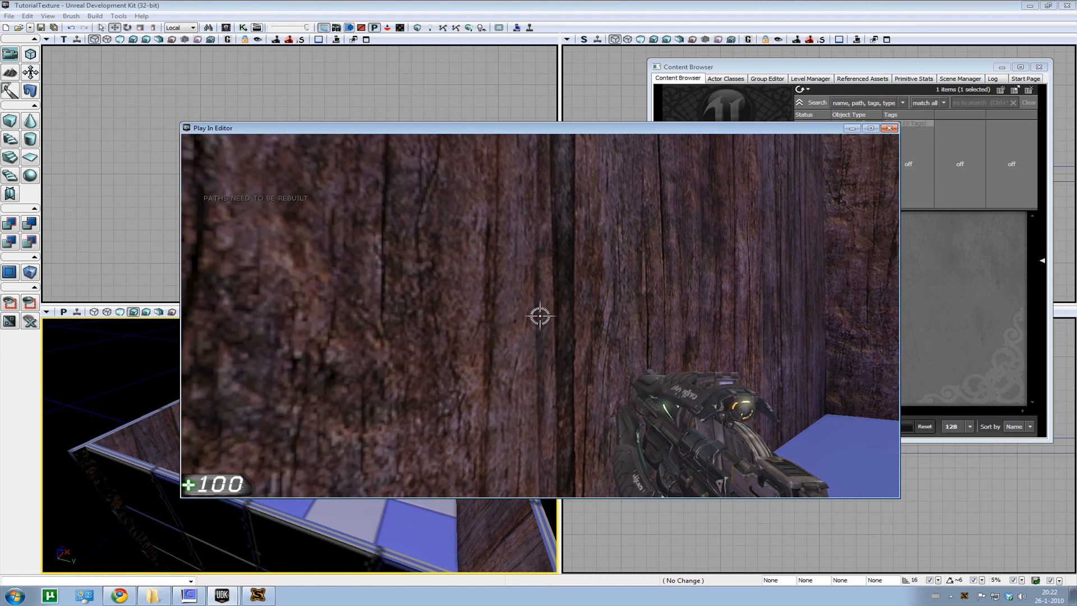
click(889, 128)
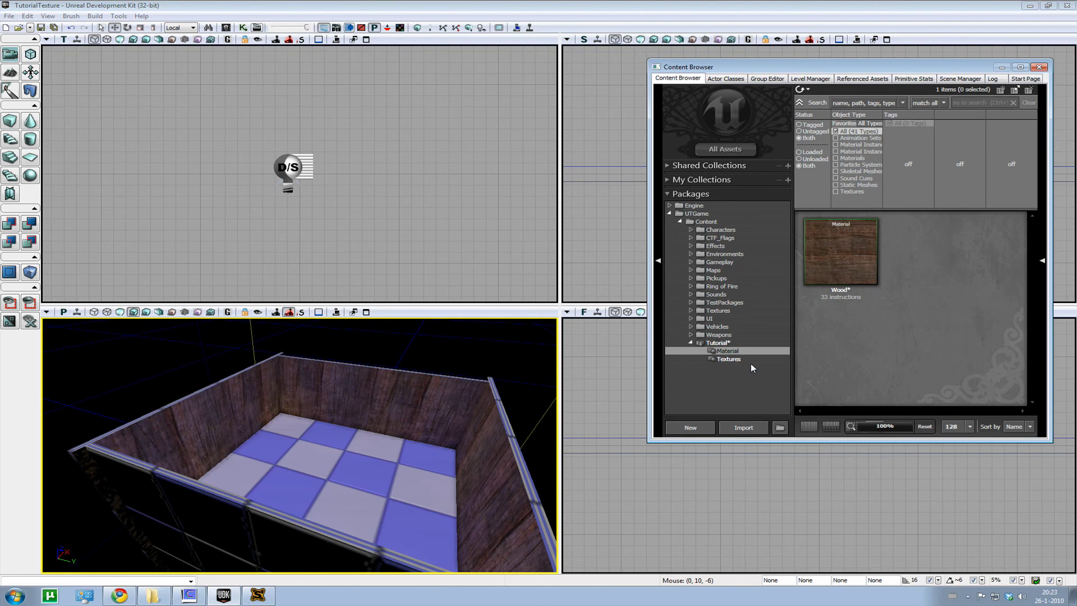
mouse_move(840, 254)
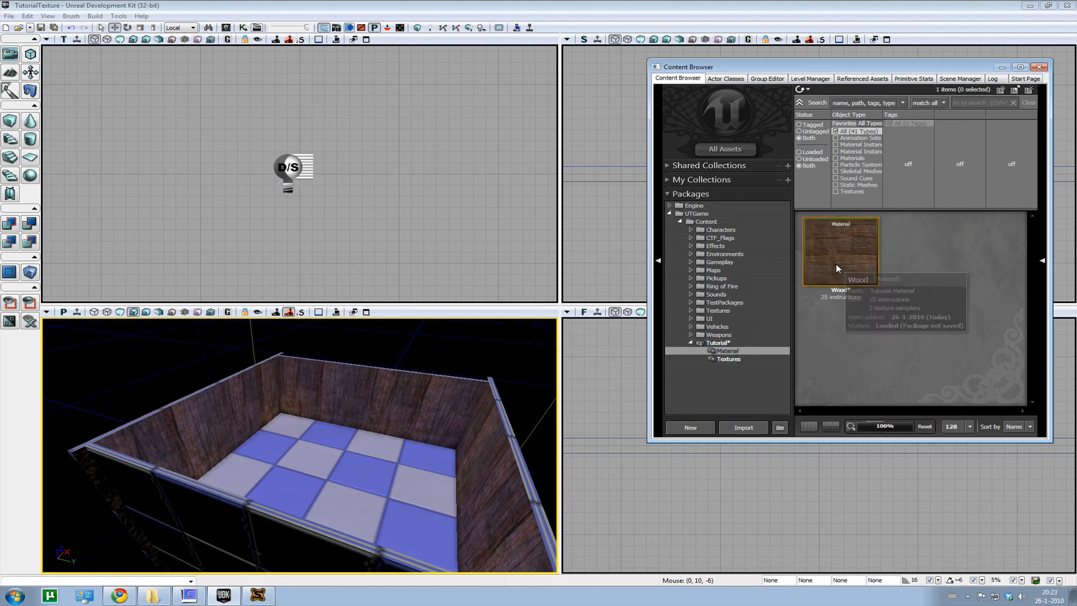
Step: Reopen the Wood material in the Material Editor from its Content Browser thumbnail
double_click(840, 252)
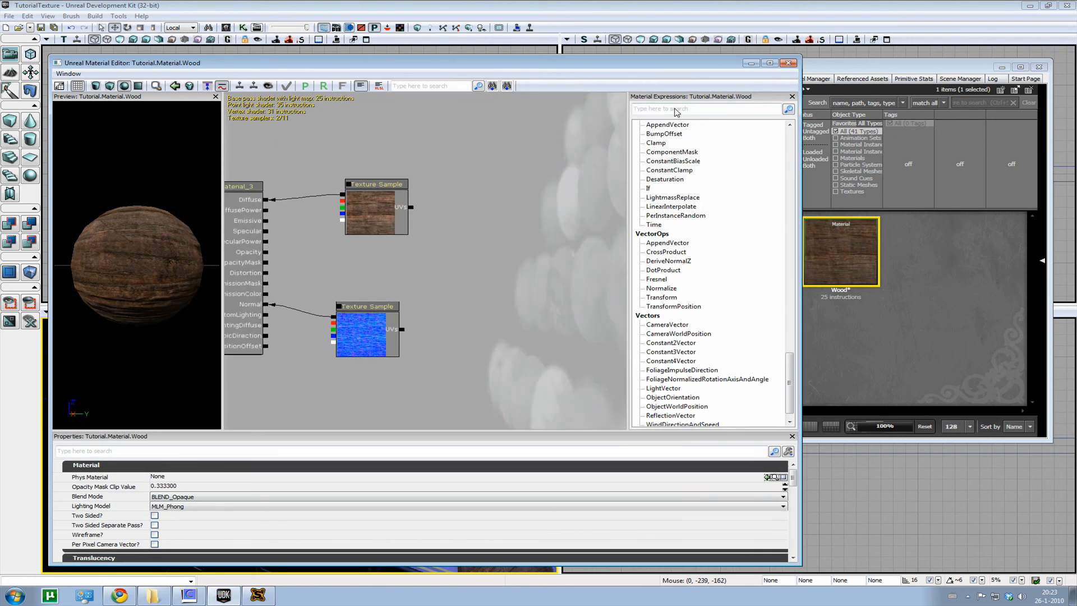
Step: Search 'texture' in Material Expressions and add a TextureCoordinate node for both samples' UVs
text(texture)
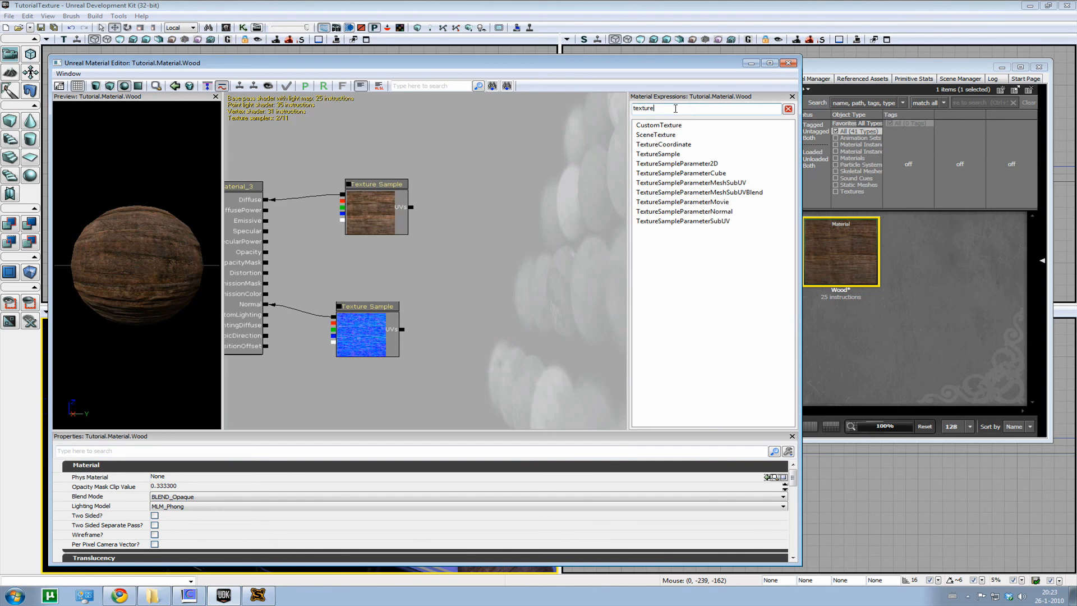
click(664, 144)
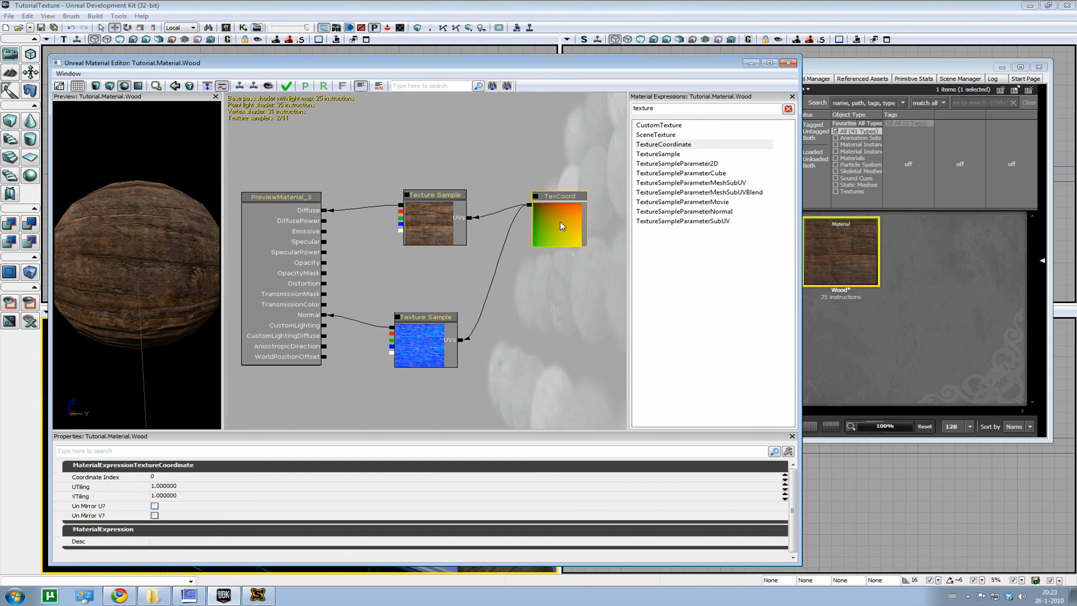
mouse_move(547, 220)
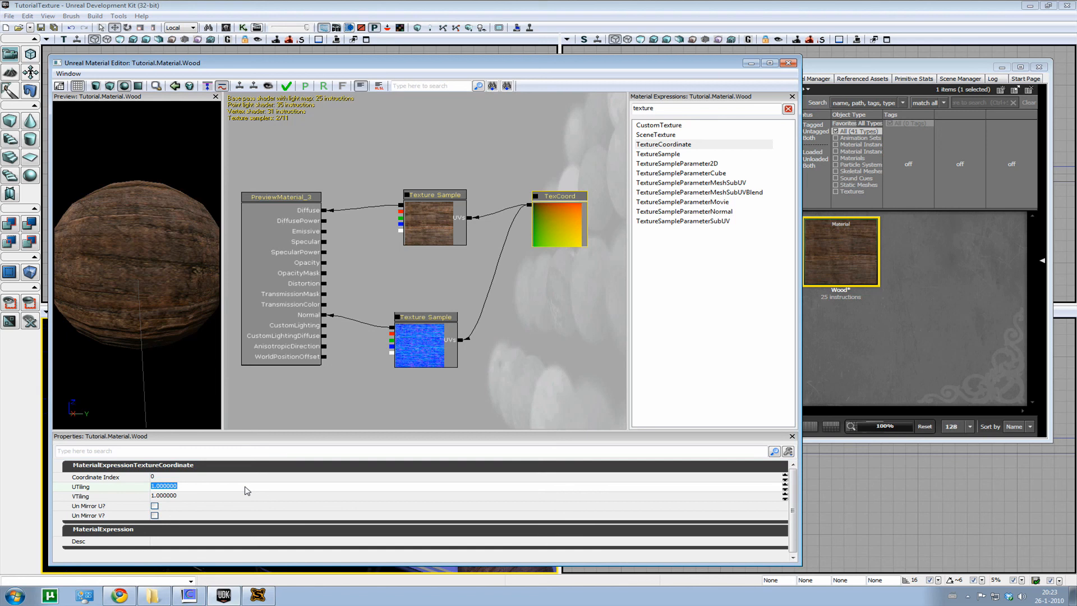
Step: Set TexCoord UTiling and VTiling to 3.0, apply, and close the Material Editor
text(3.000000)
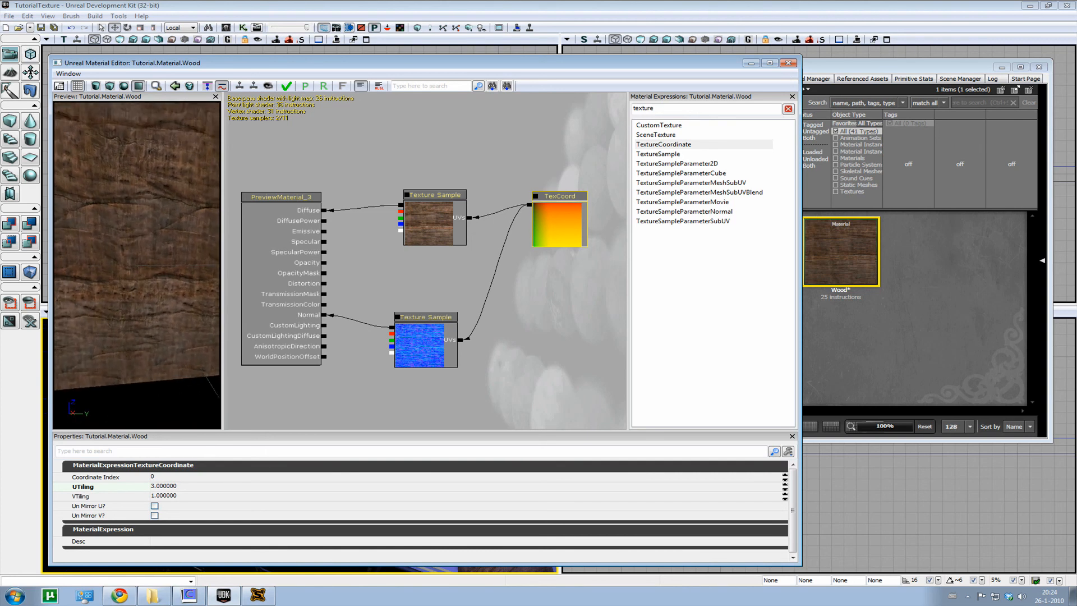
double_click(163, 496)
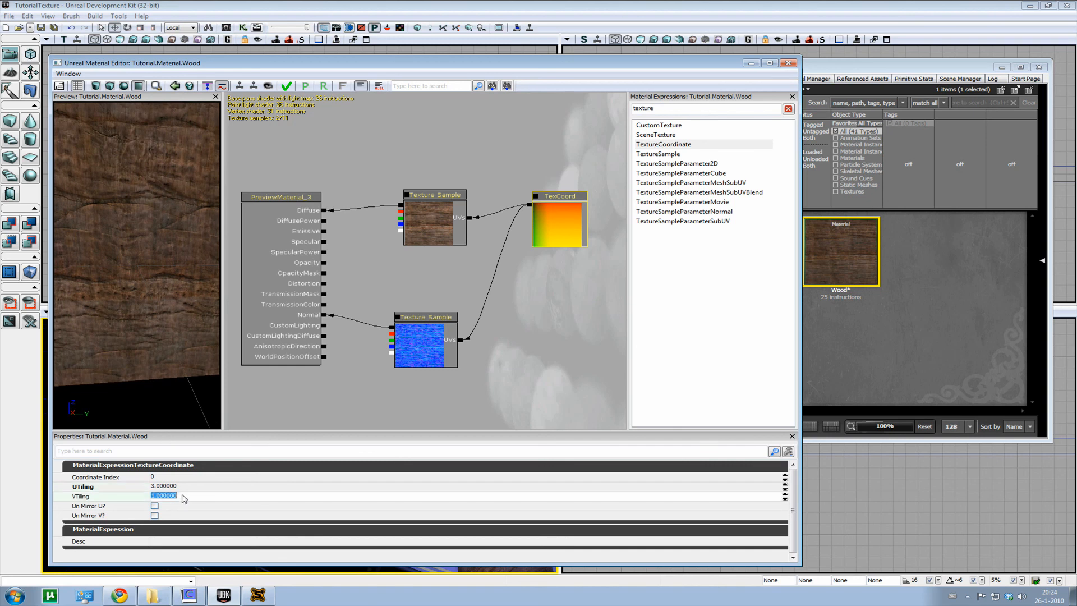
text(3.000000)
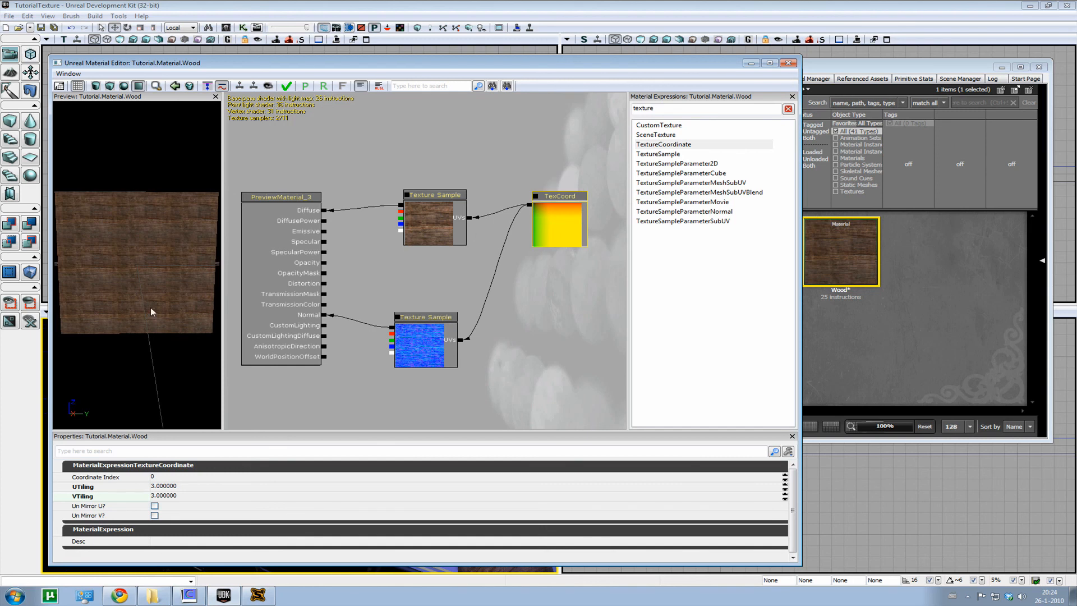
mouse_move(186, 294)
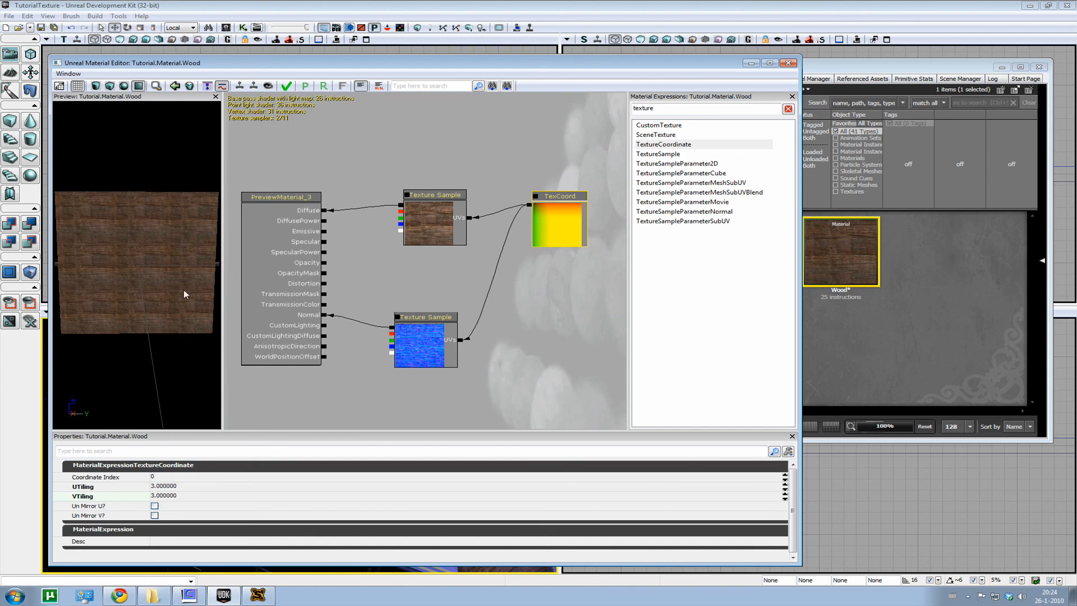
mouse_move(289, 85)
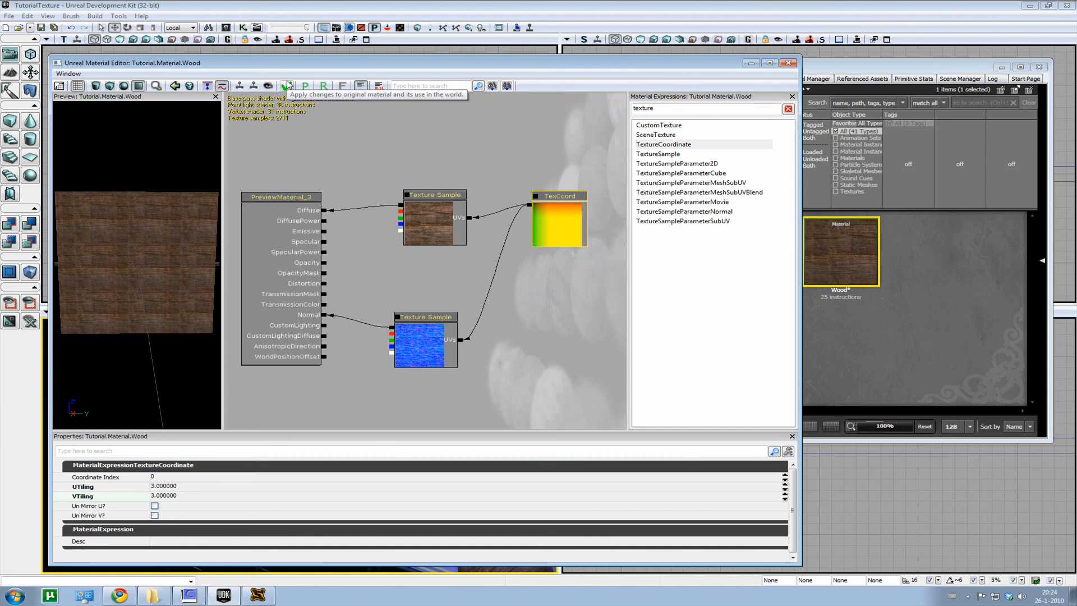
click(287, 86)
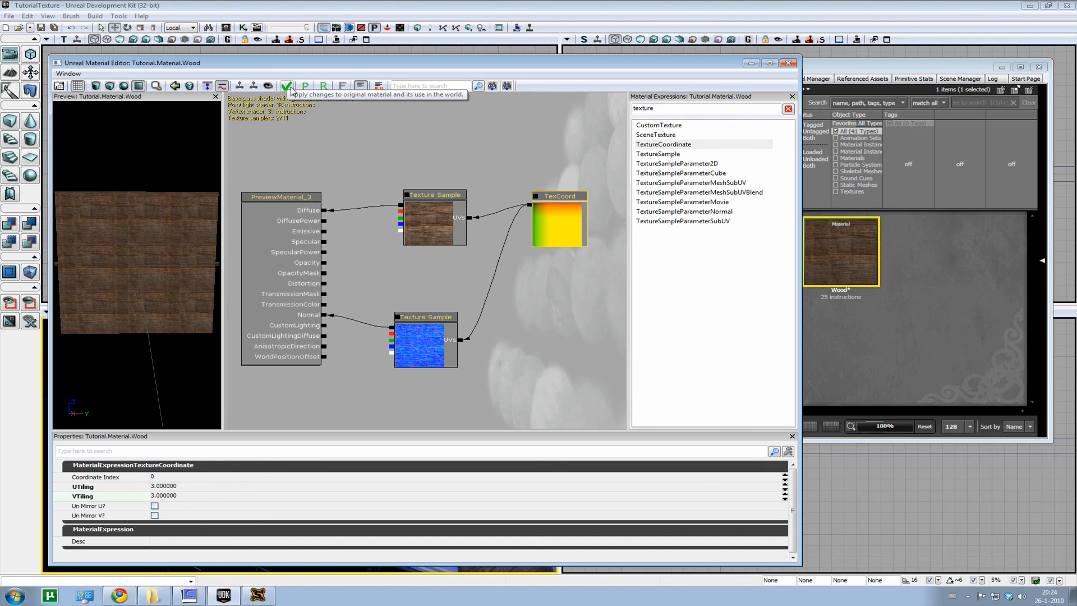
click(286, 86)
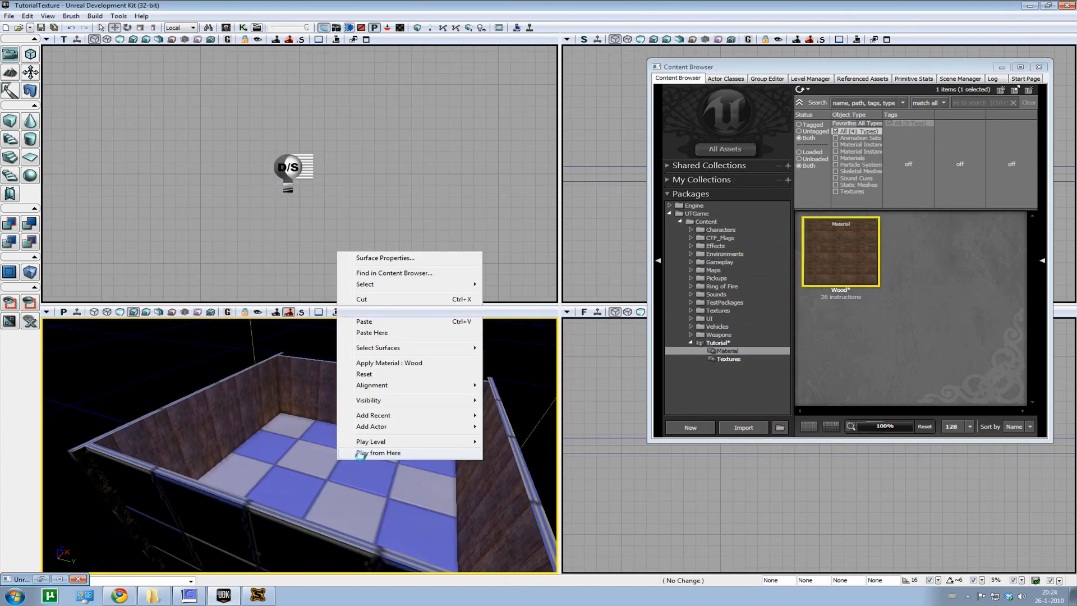
Step: Launch Play from Here to view the walls with the 3x3 tiled wood
click(378, 453)
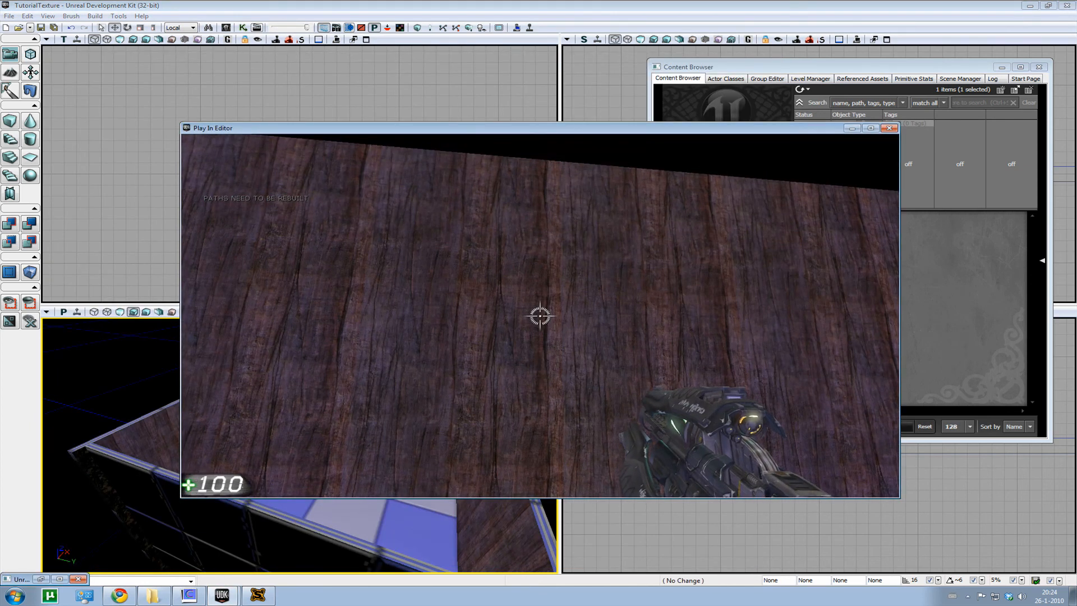